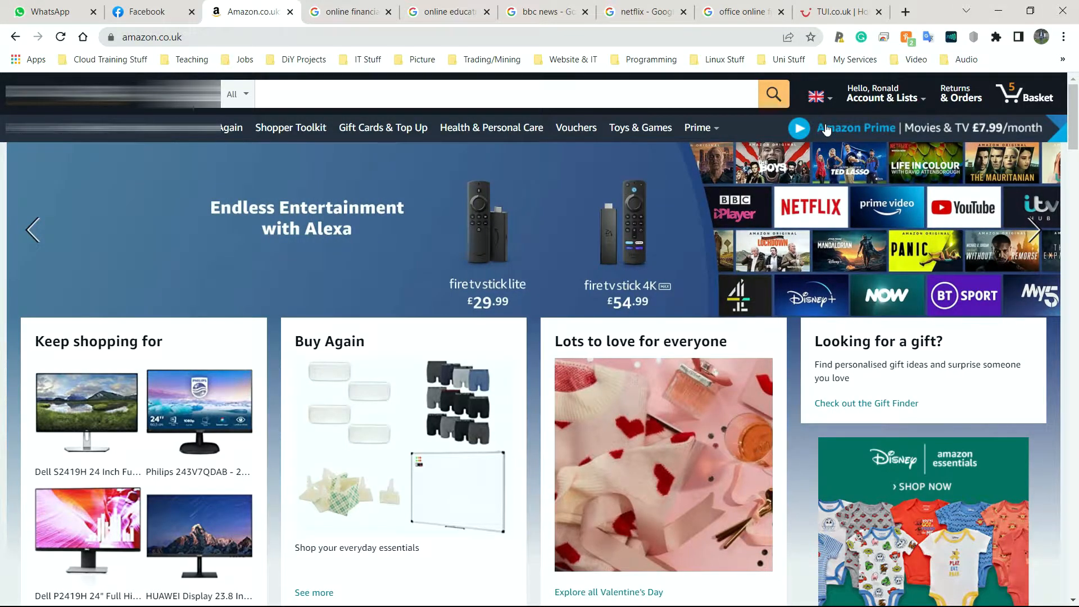
pyautogui.moveTo(695, 253)
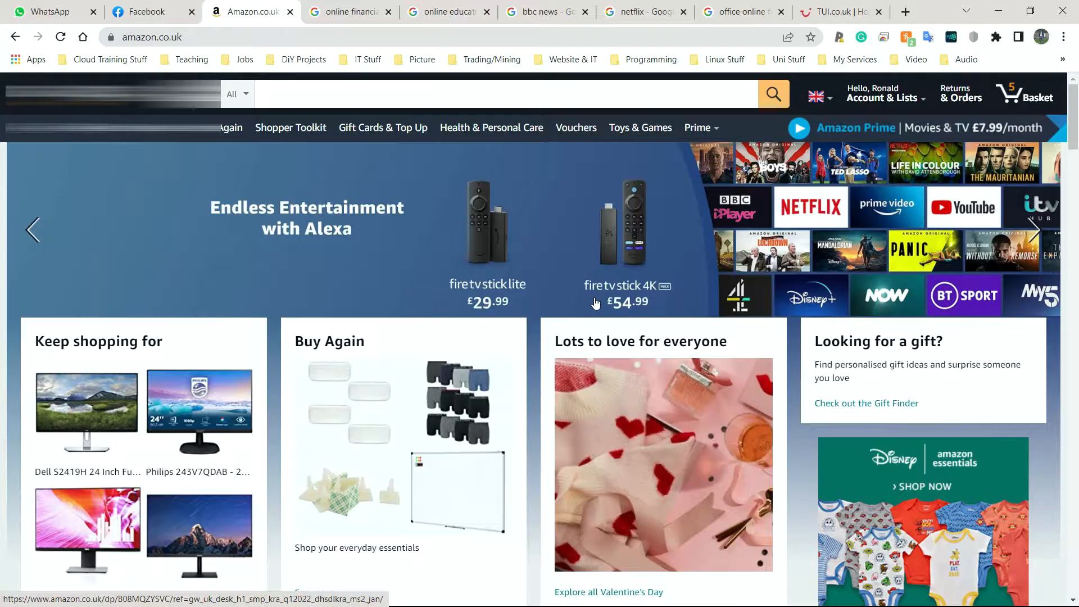
# Scroll the Amazon homepage down to the Video: Recommended for you section
pyautogui.scroll(-3)
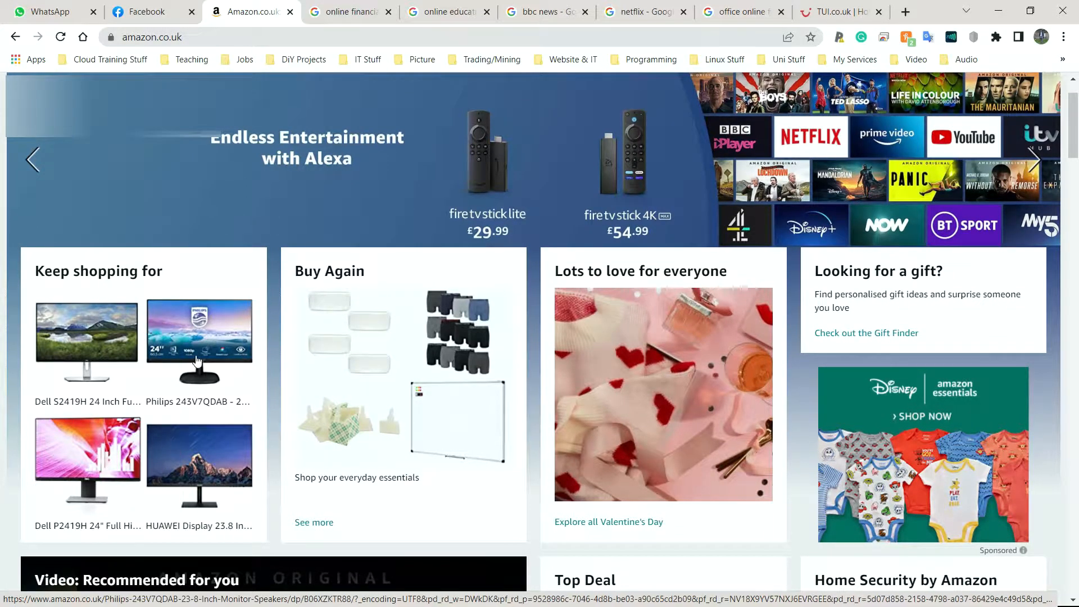
pyautogui.moveTo(102, 362)
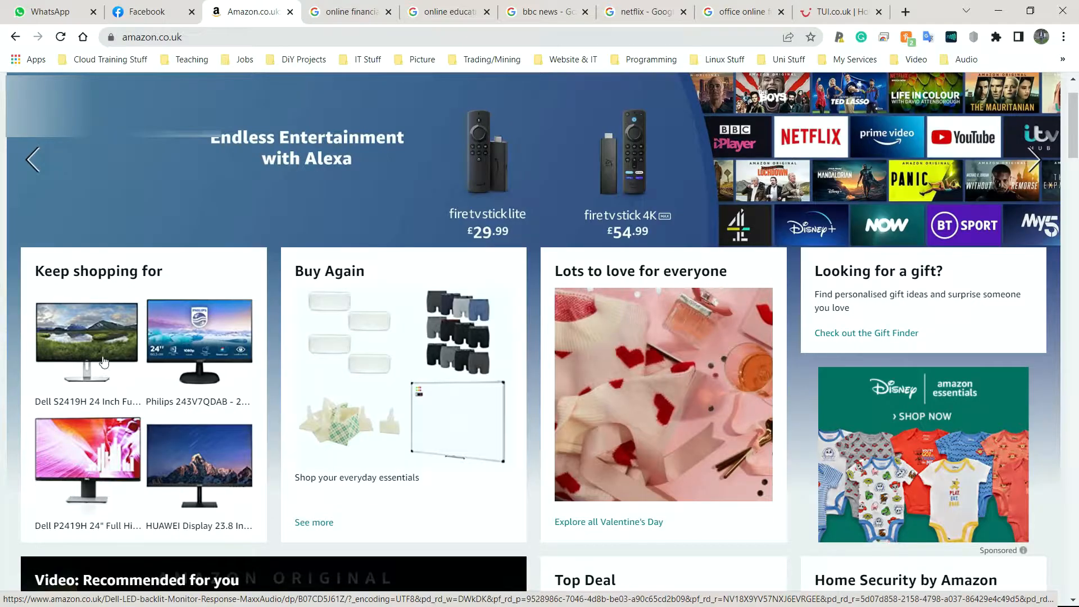
pyautogui.moveTo(56, 350)
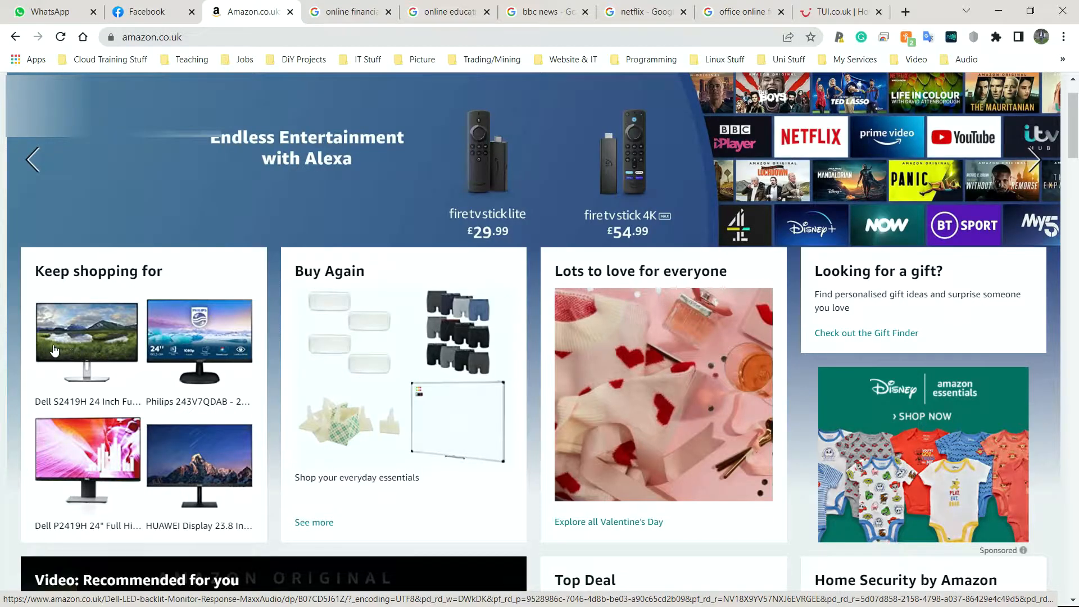
pyautogui.moveTo(104, 328)
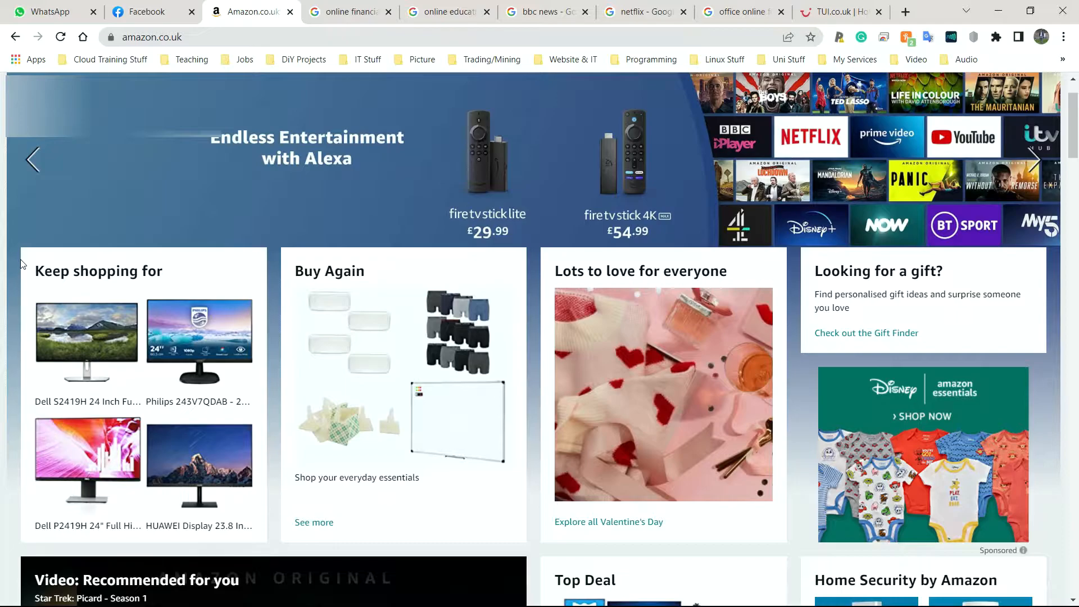
pyautogui.moveTo(106, 302)
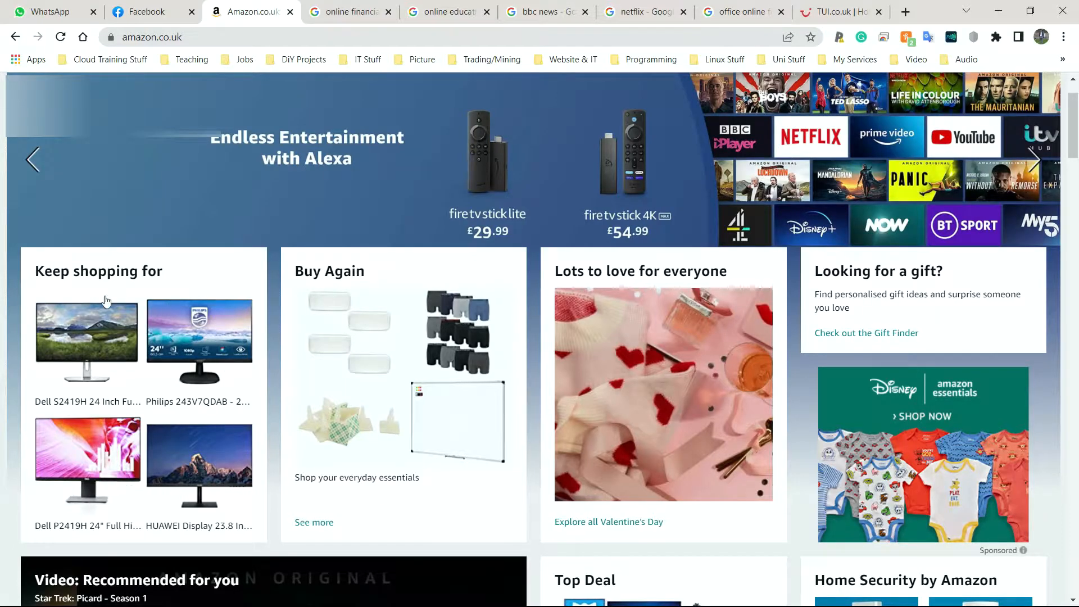
pyautogui.moveTo(160, 372)
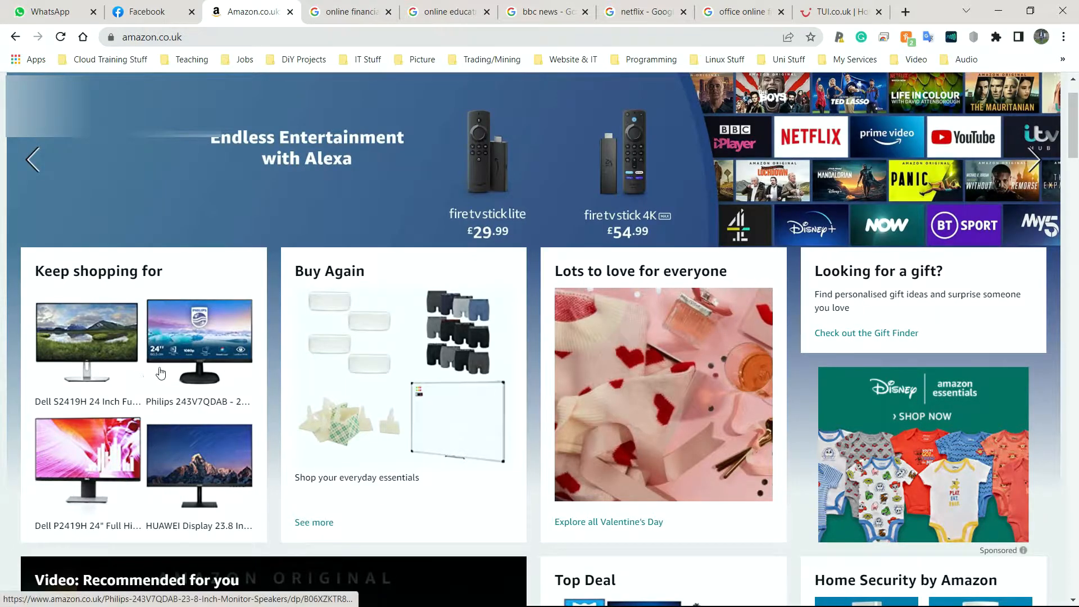
pyautogui.moveTo(166, 327)
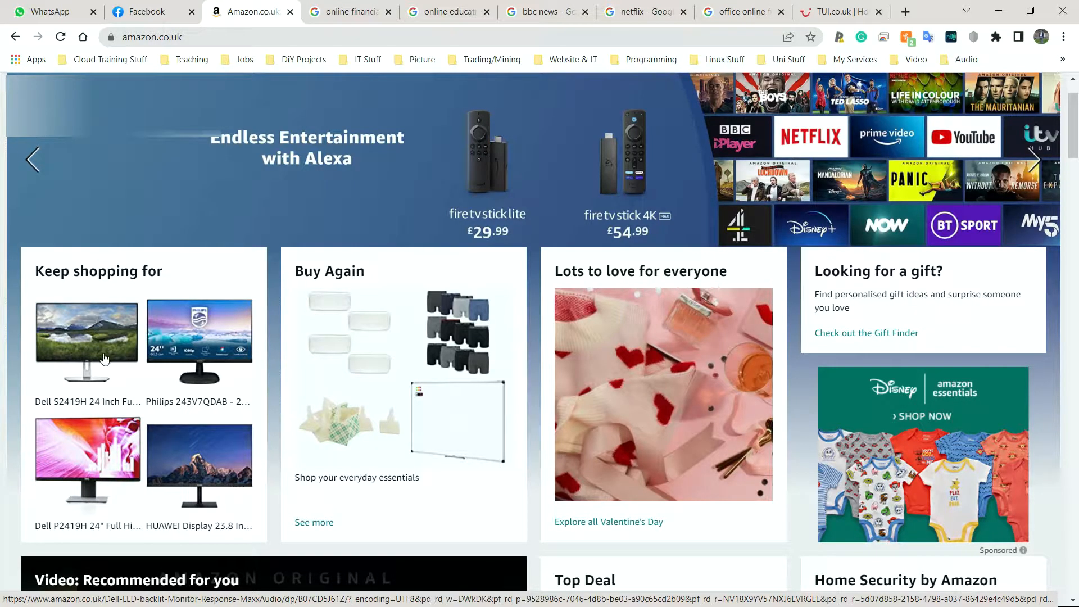
pyautogui.moveTo(178, 331)
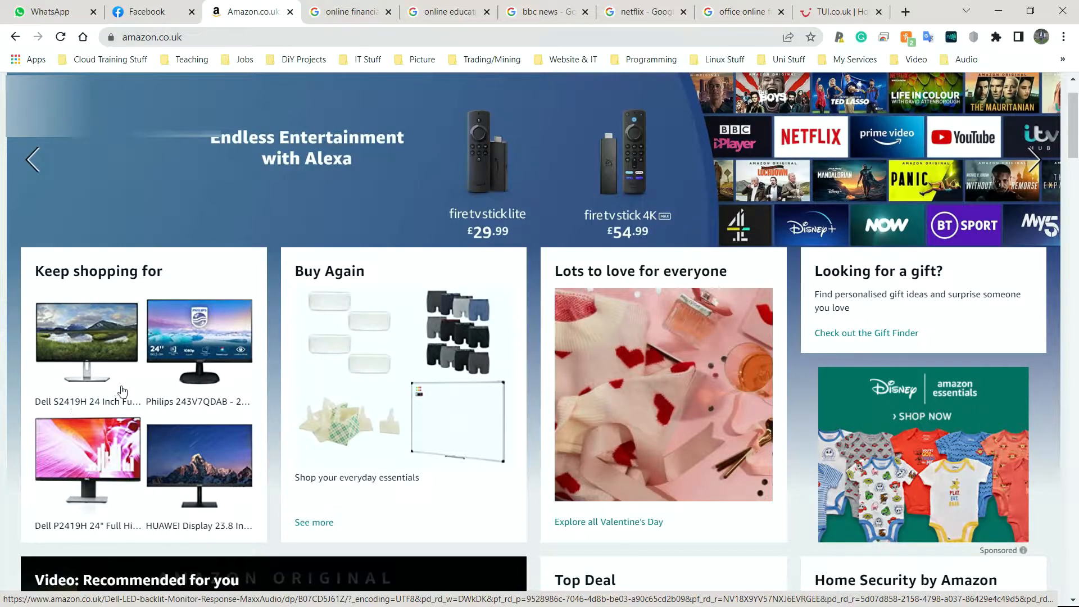
pyautogui.moveTo(127, 377)
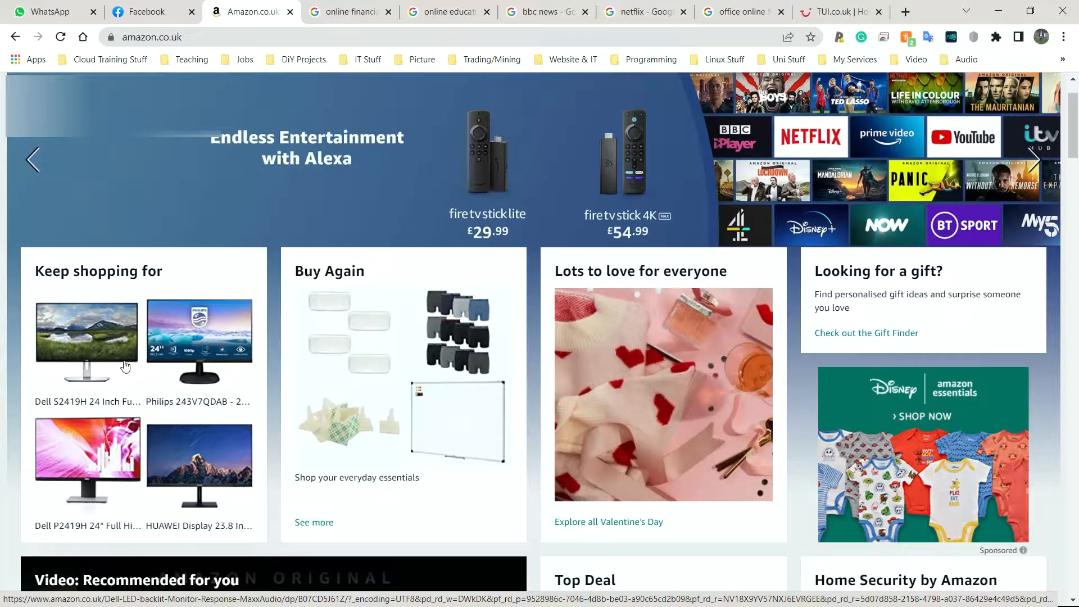
pyautogui.moveTo(119, 355)
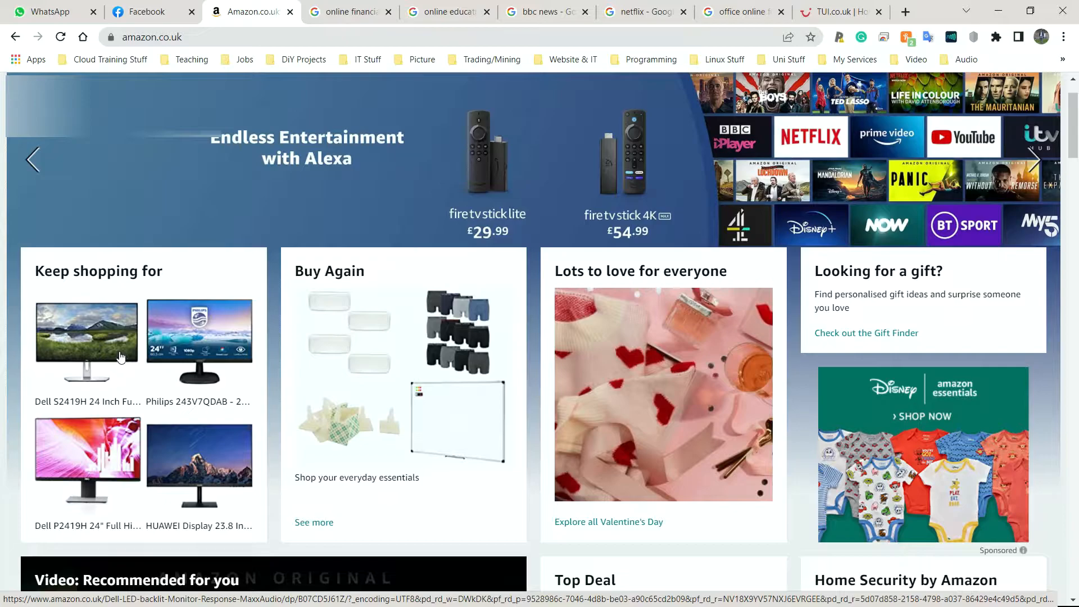
pyautogui.moveTo(111, 354)
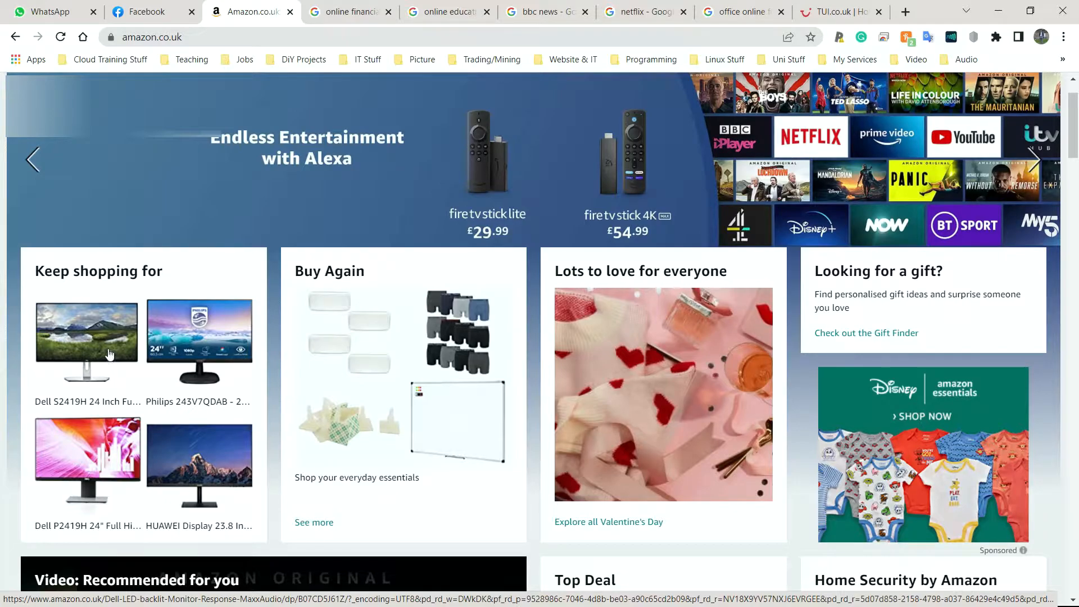
pyautogui.moveTo(110, 343)
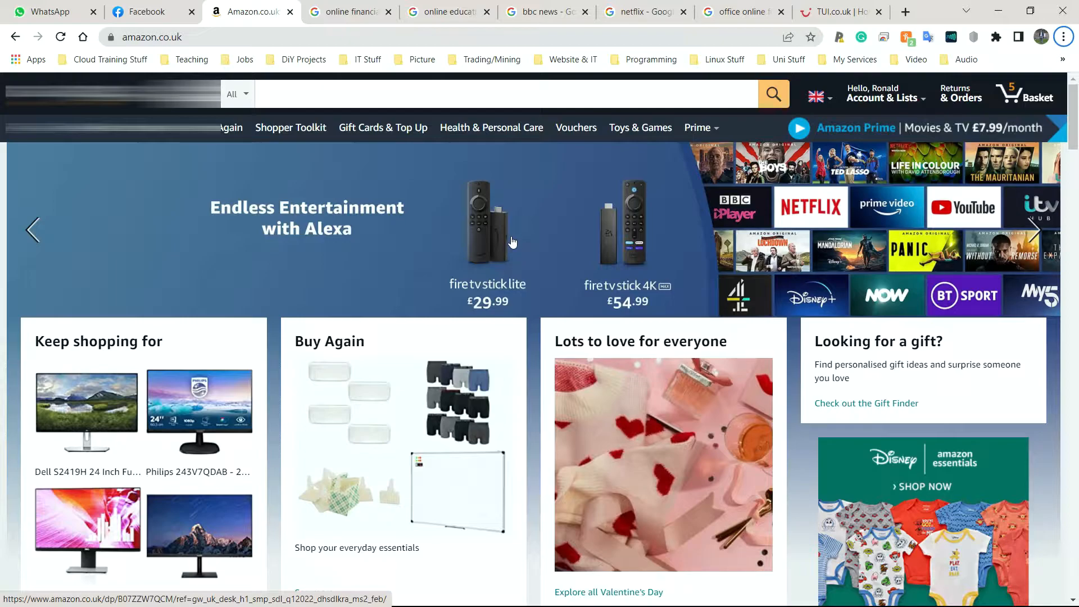
pyautogui.moveTo(512, 241)
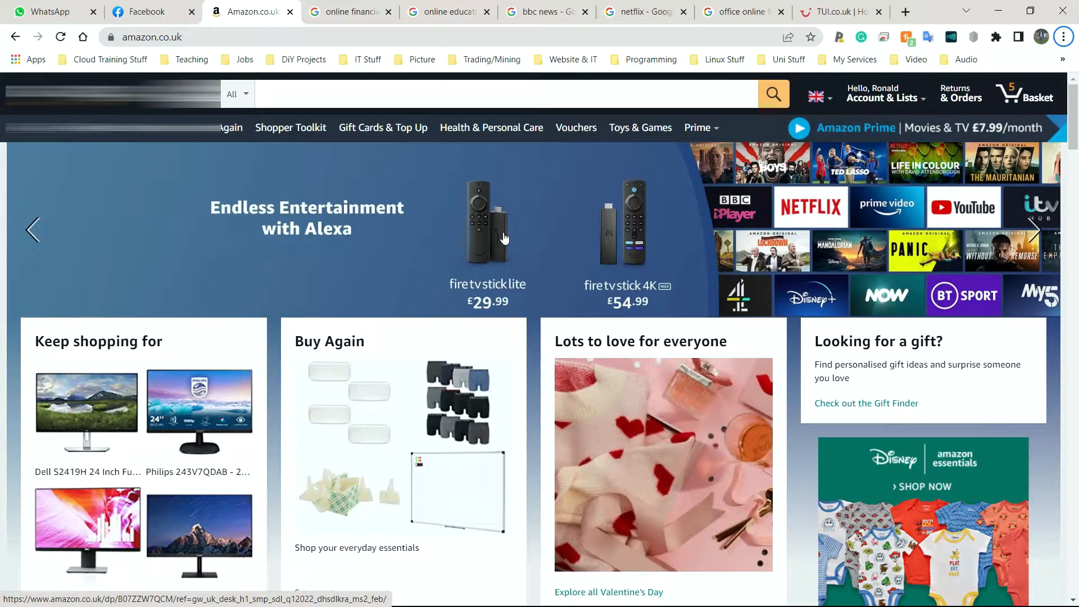
pyautogui.moveTo(488, 273)
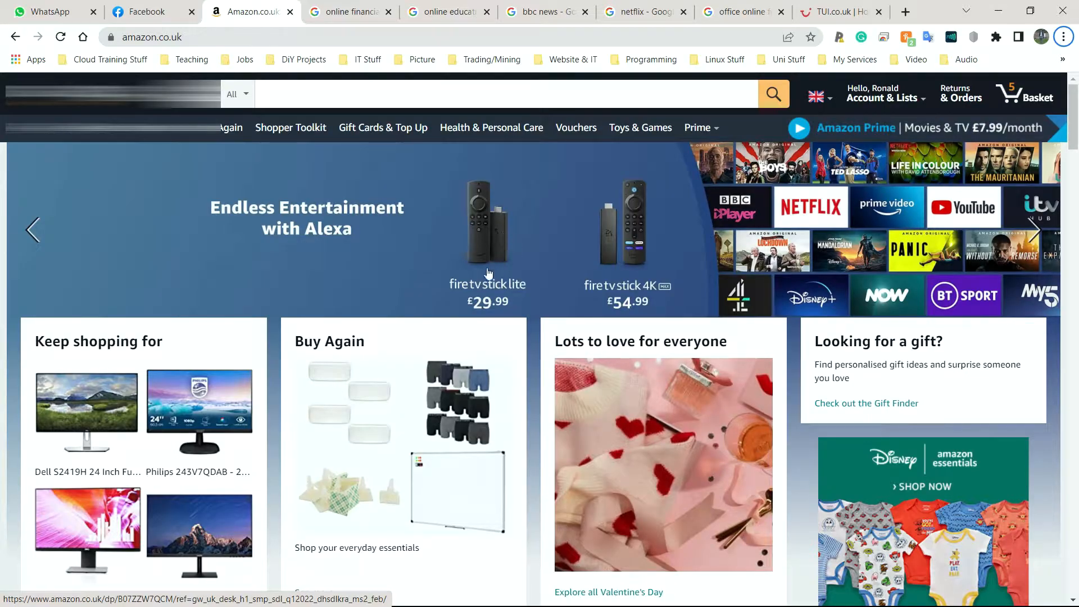
pyautogui.moveTo(399, 292)
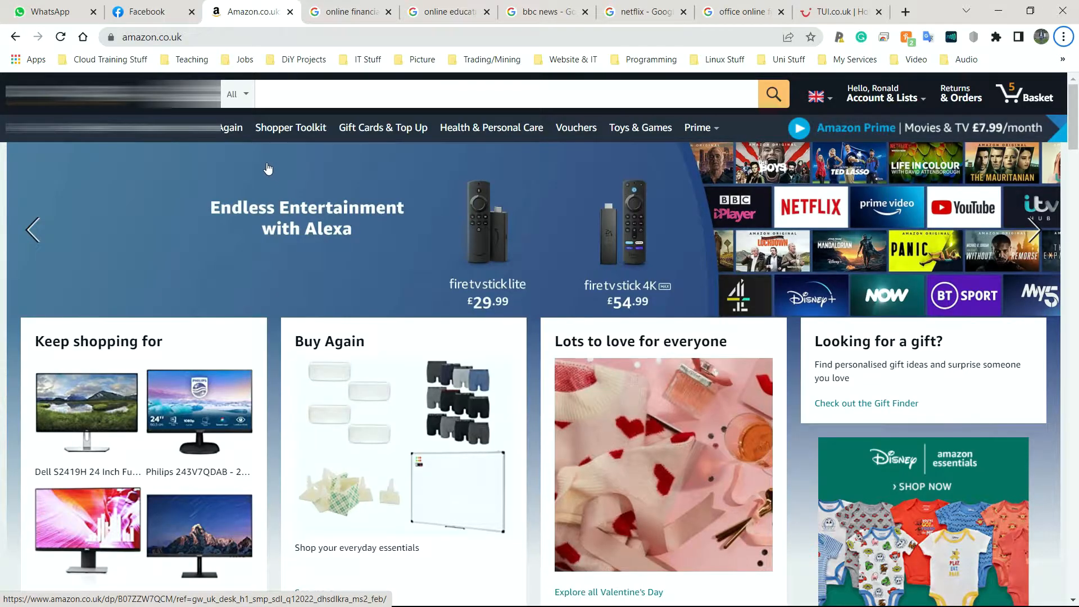
pyautogui.moveTo(264, 170)
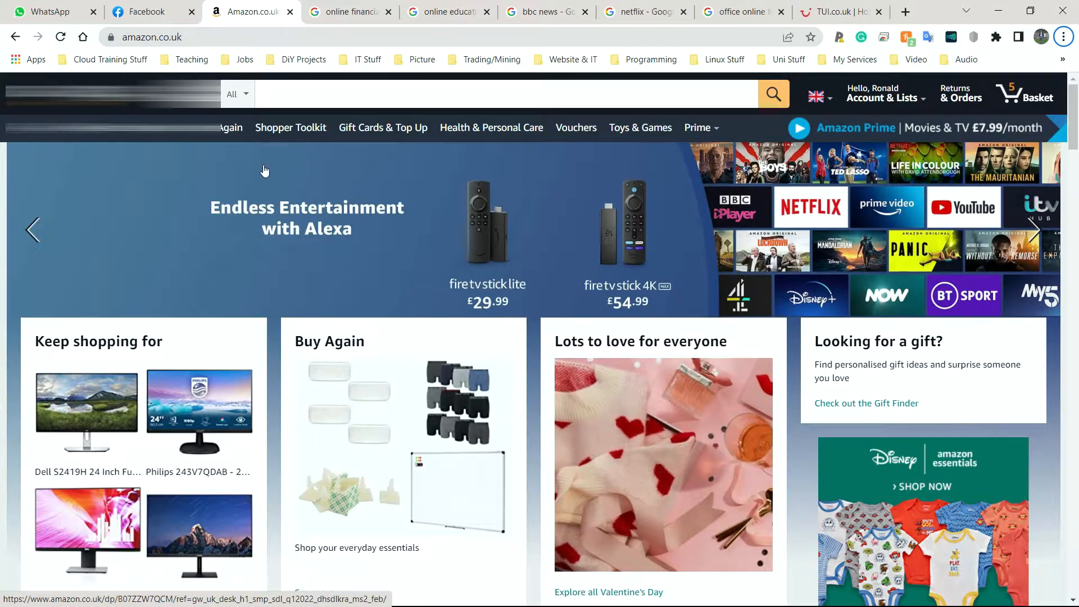
pyautogui.moveTo(251, 168)
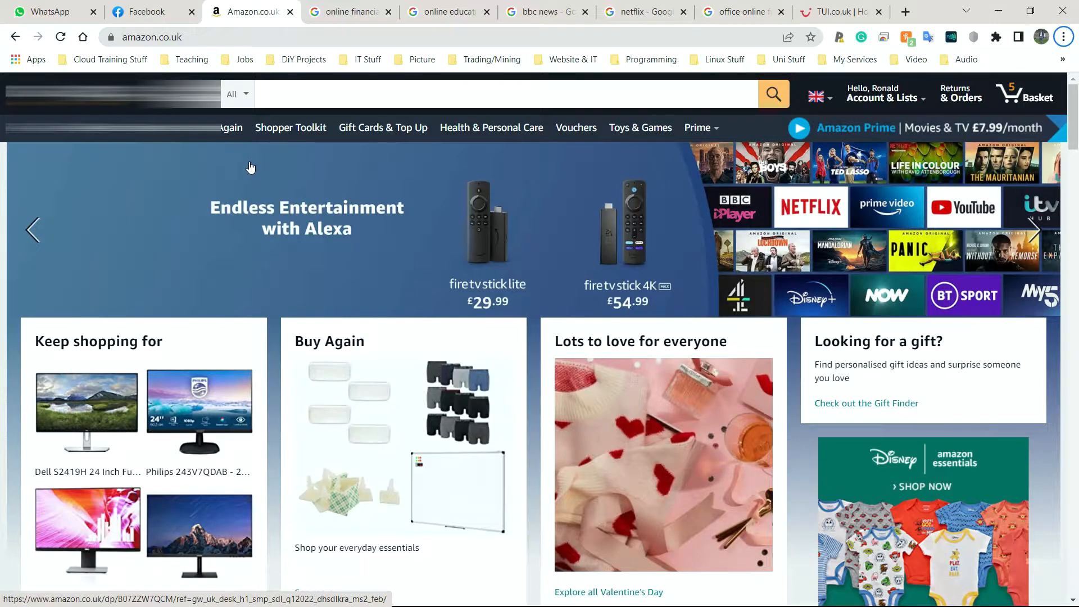
pyautogui.moveTo(246, 166)
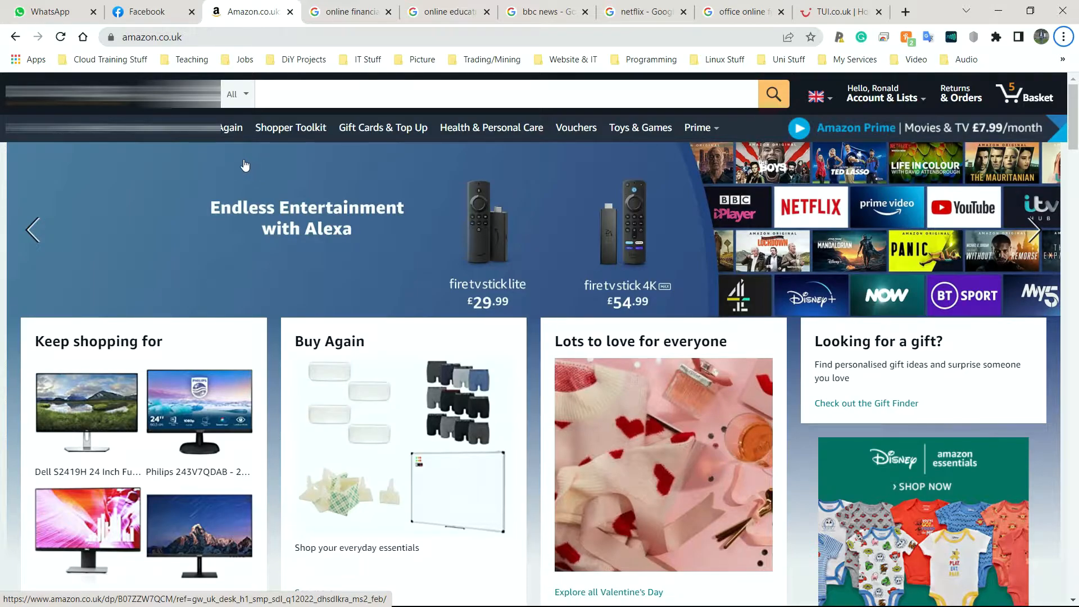
pyautogui.moveTo(242, 160)
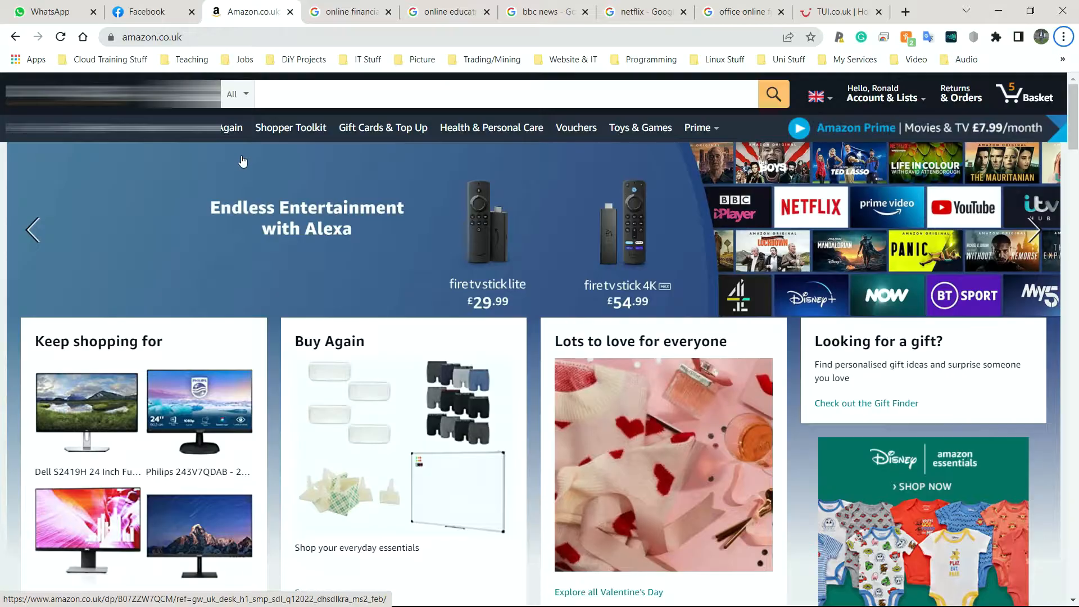
pyautogui.moveTo(233, 163)
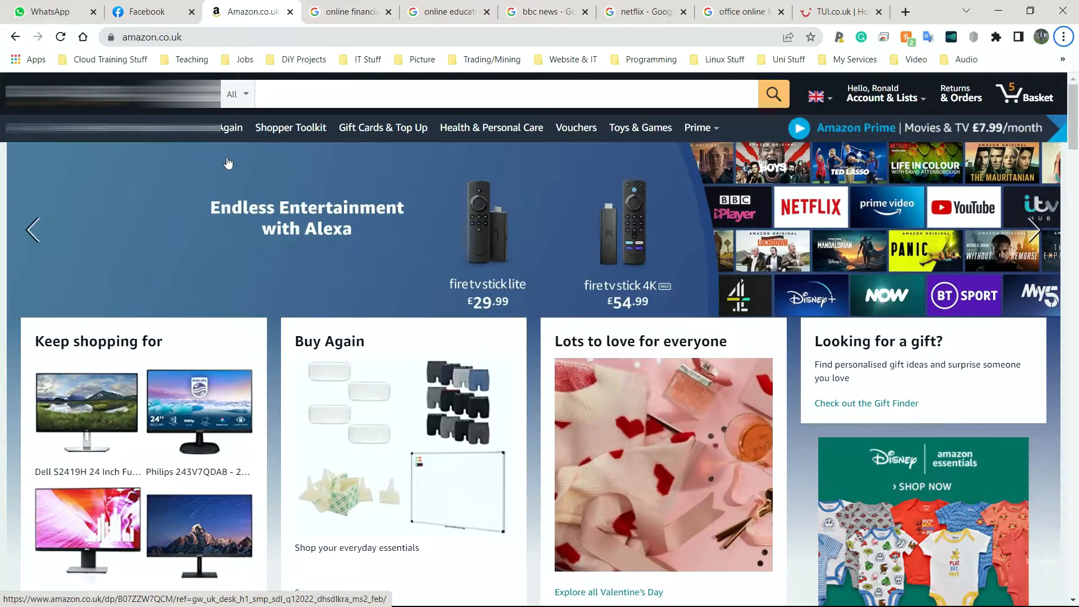
pyautogui.moveTo(225, 162)
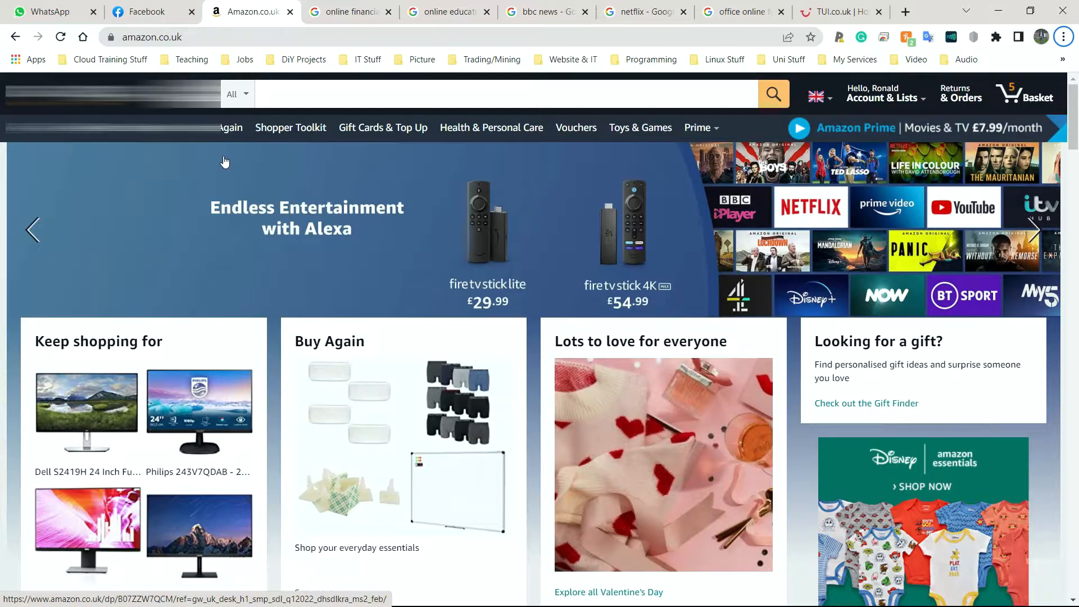
pyautogui.moveTo(221, 163)
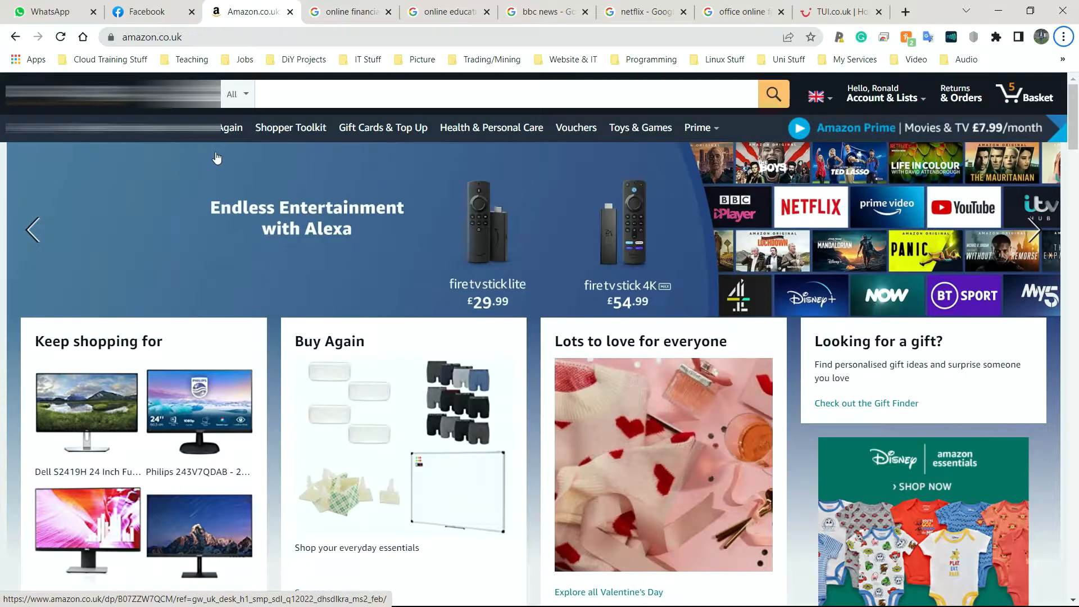
pyautogui.moveTo(217, 207)
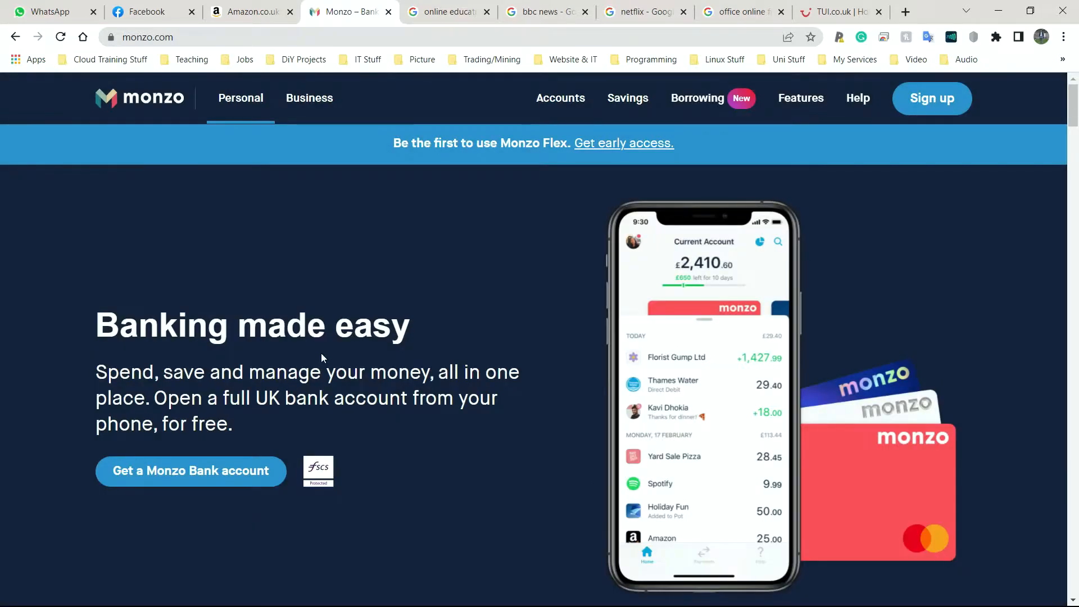
pyautogui.moveTo(264, 248)
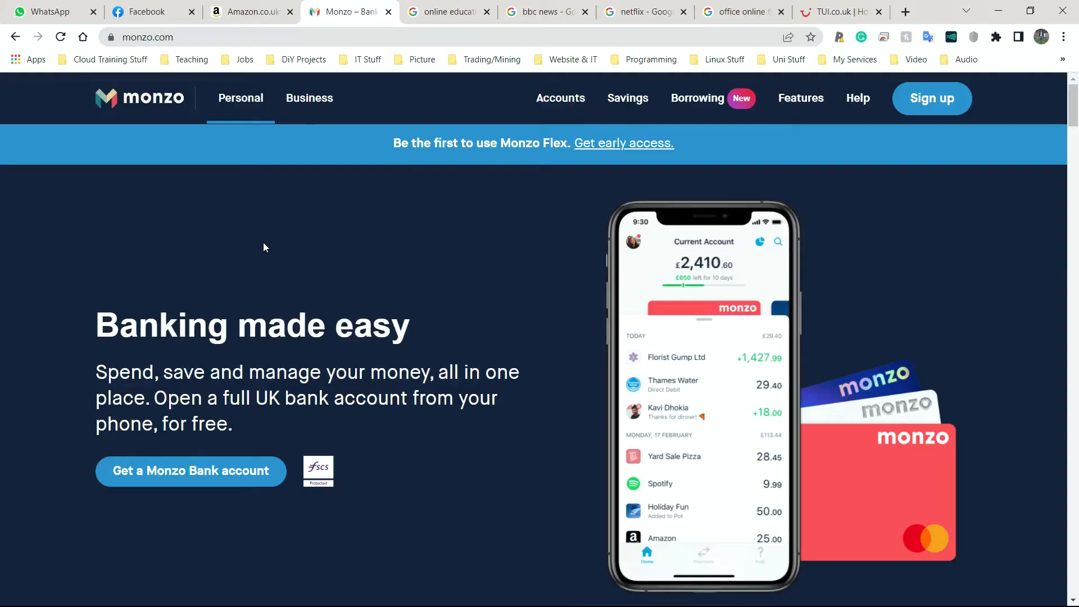
pyautogui.click(447, 12)
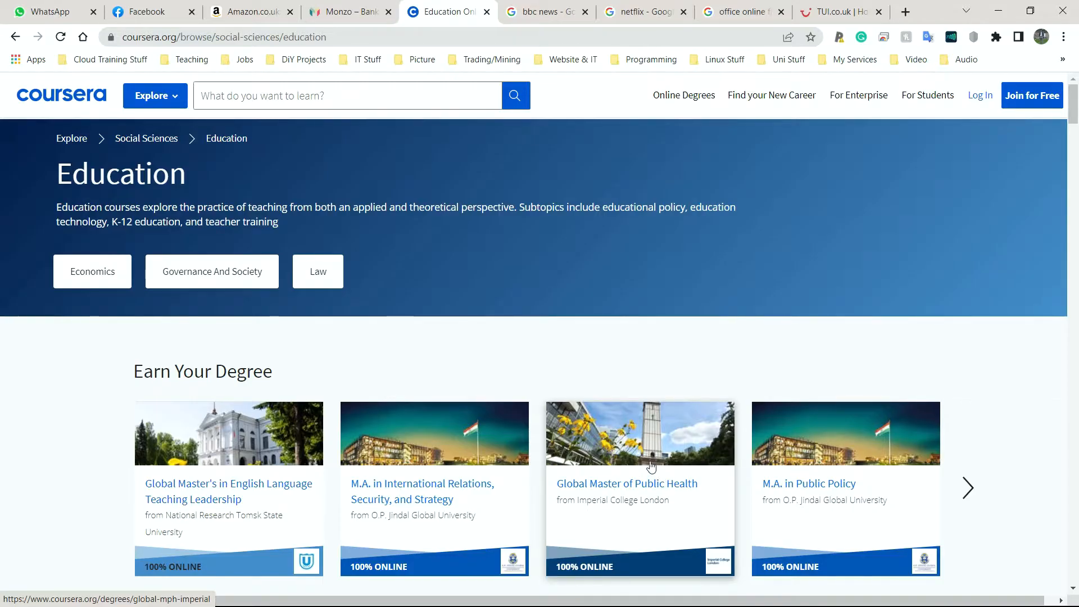
# Scroll Coursera's Education page to show all four Earn Your Degree programmes
pyautogui.scroll(-3)
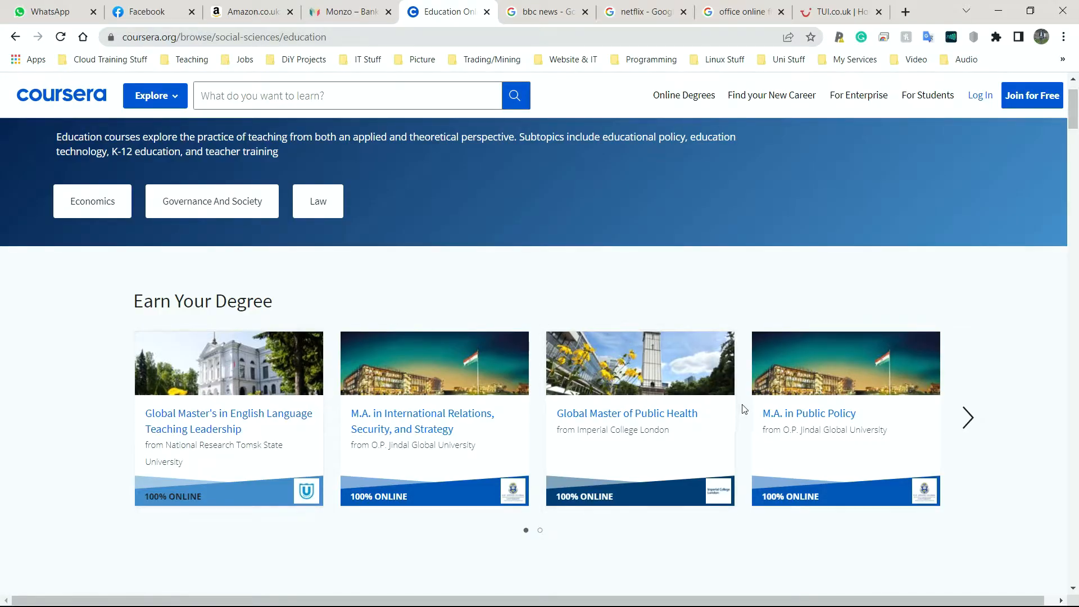
pyautogui.moveTo(617, 384)
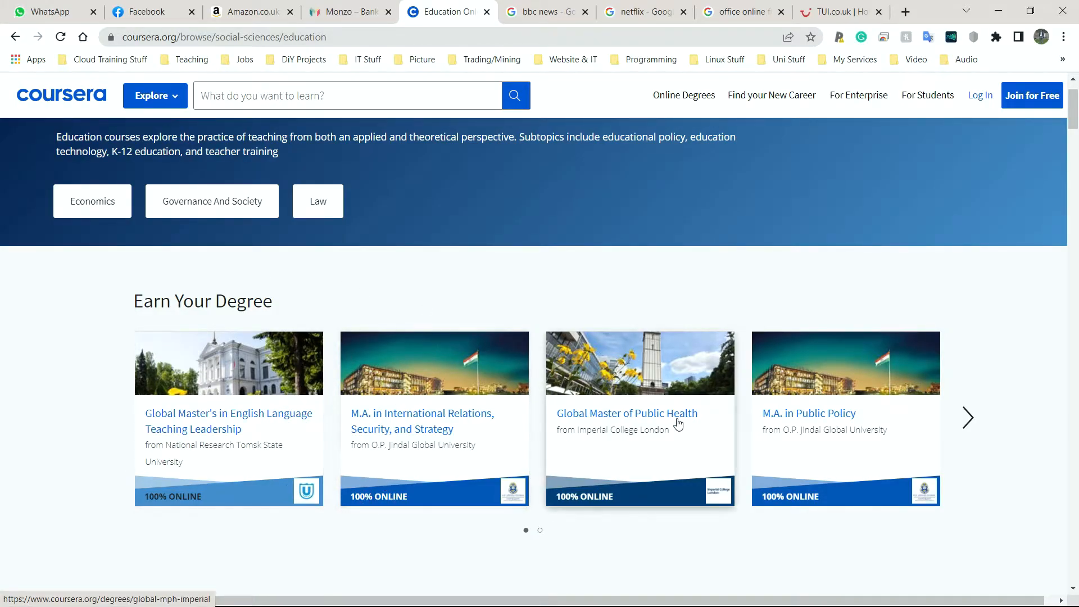
pyautogui.moveTo(229, 414)
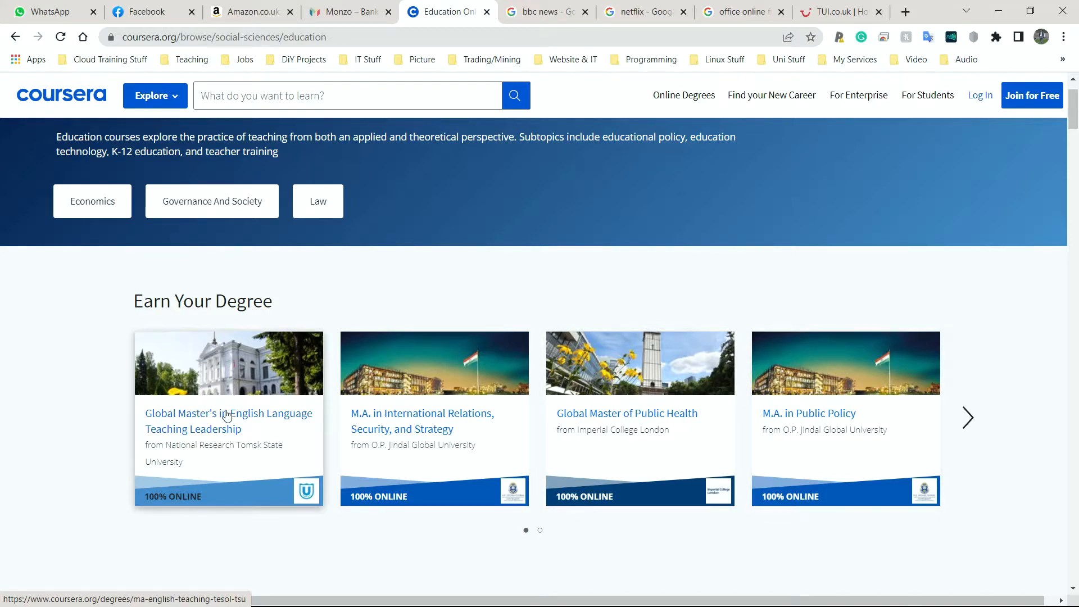
pyautogui.moveTo(805, 338)
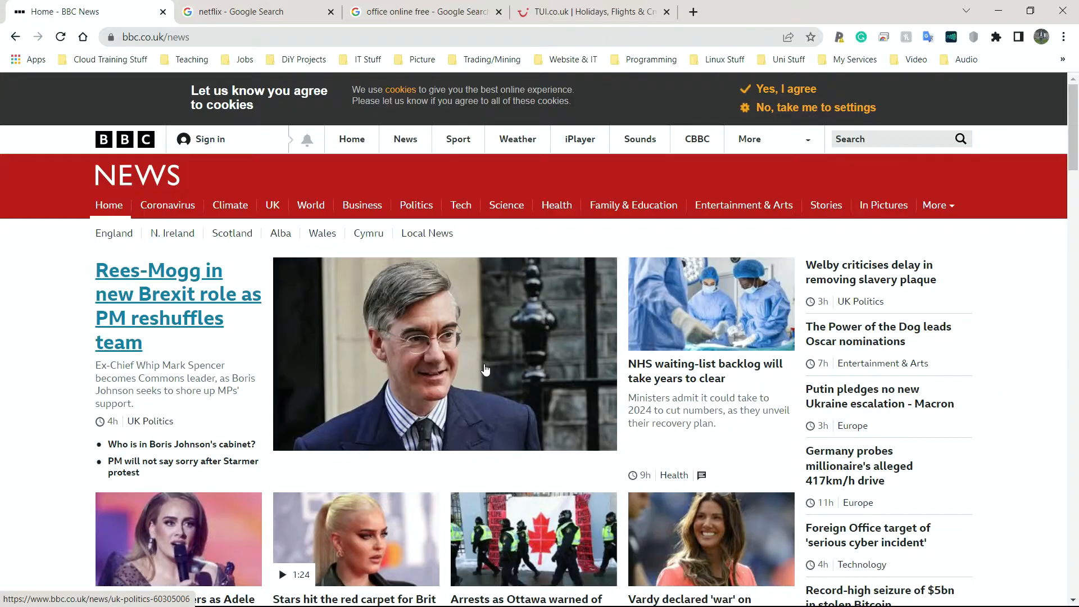
pyautogui.moveTo(103, 418)
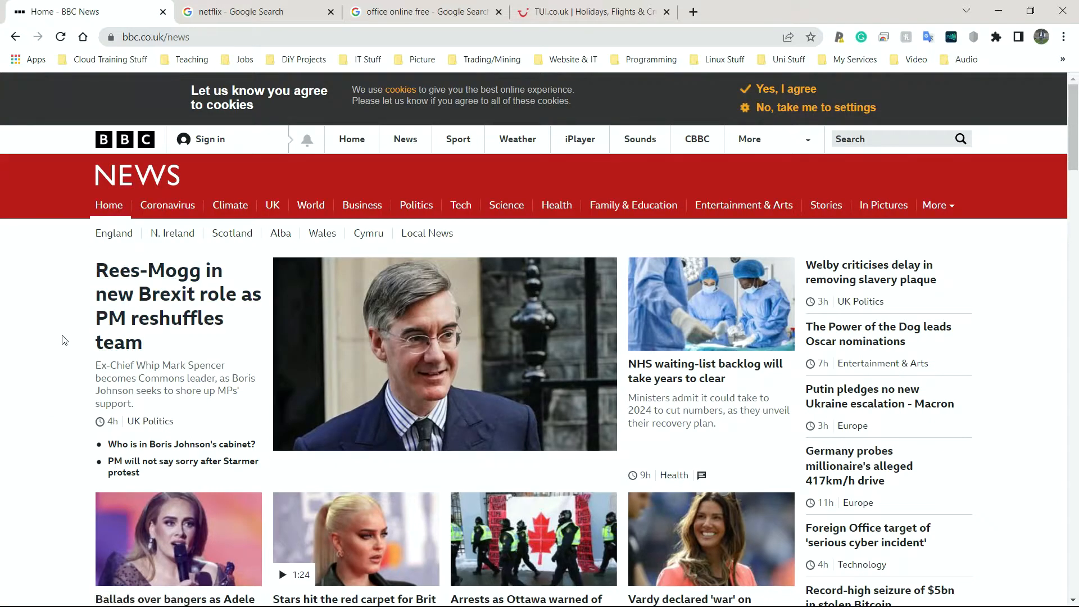
pyautogui.moveTo(172, 324)
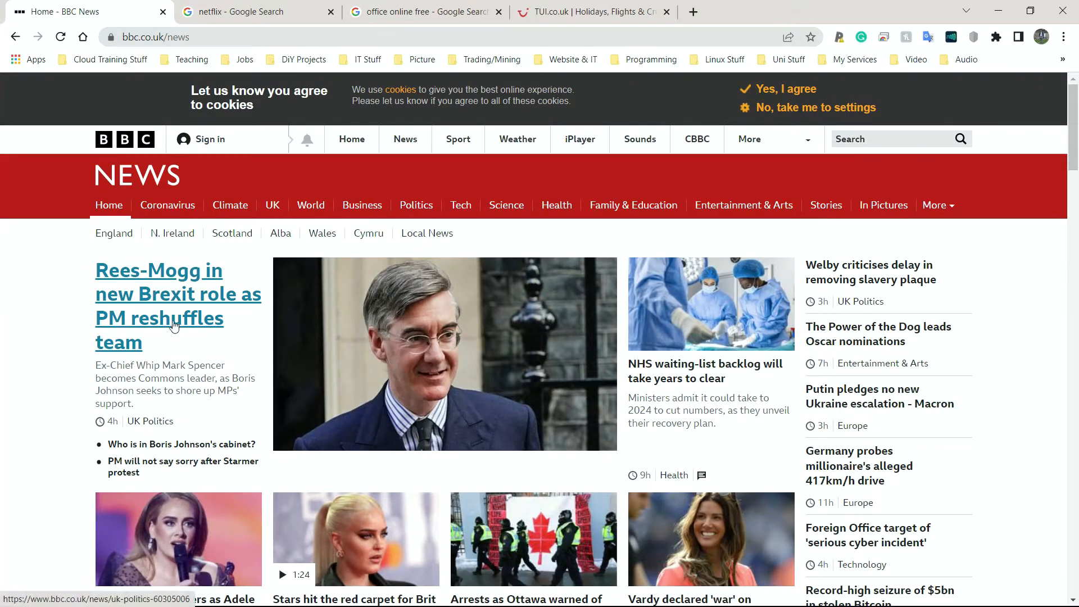
pyautogui.moveTo(80, 278)
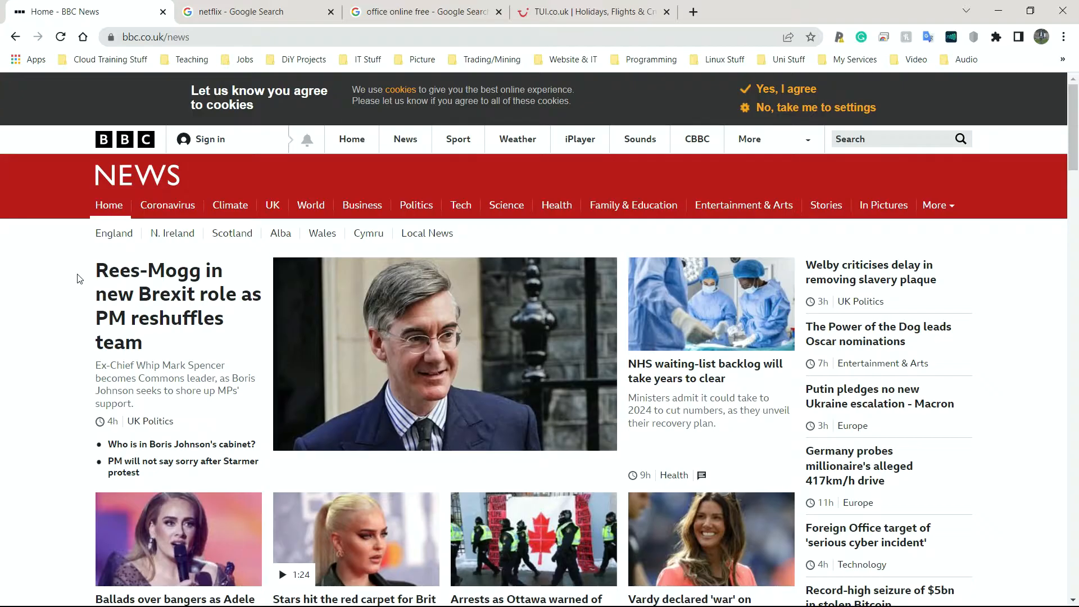
pyautogui.moveTo(159, 318)
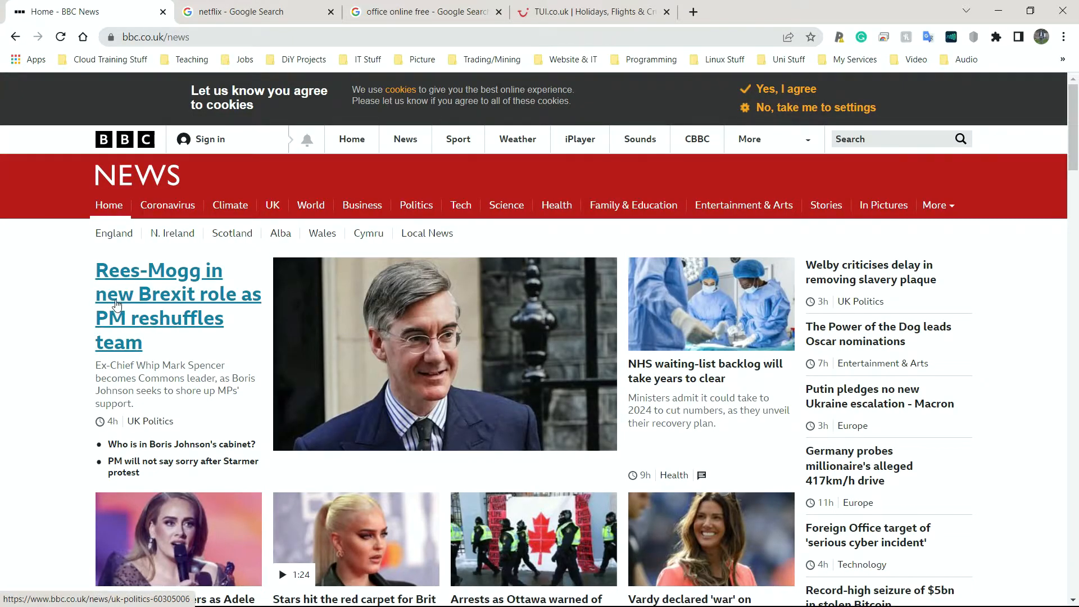
pyautogui.moveTo(202, 372)
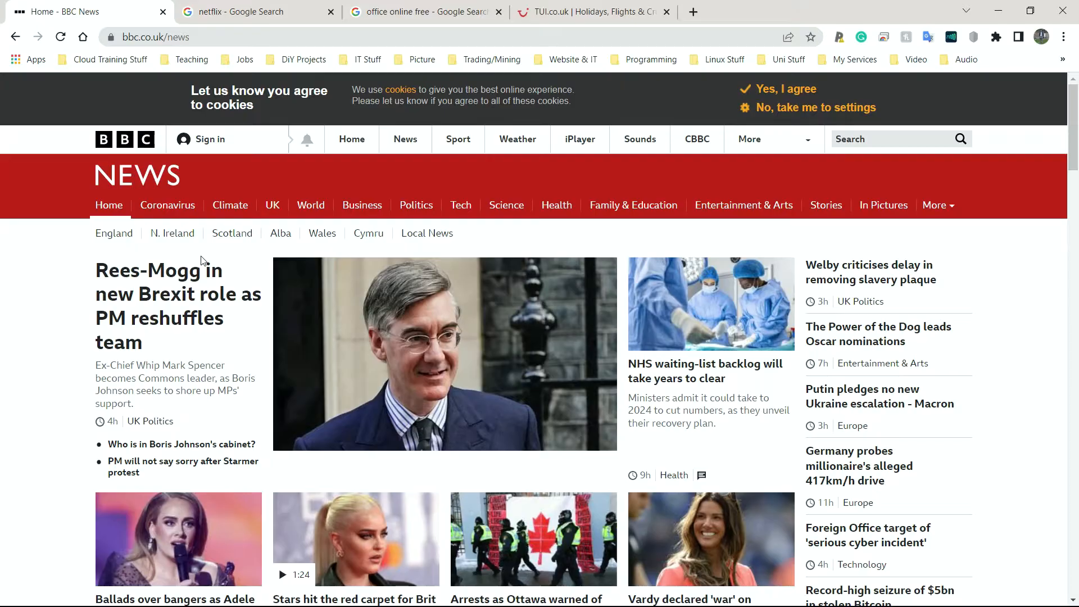
pyautogui.moveTo(169, 260)
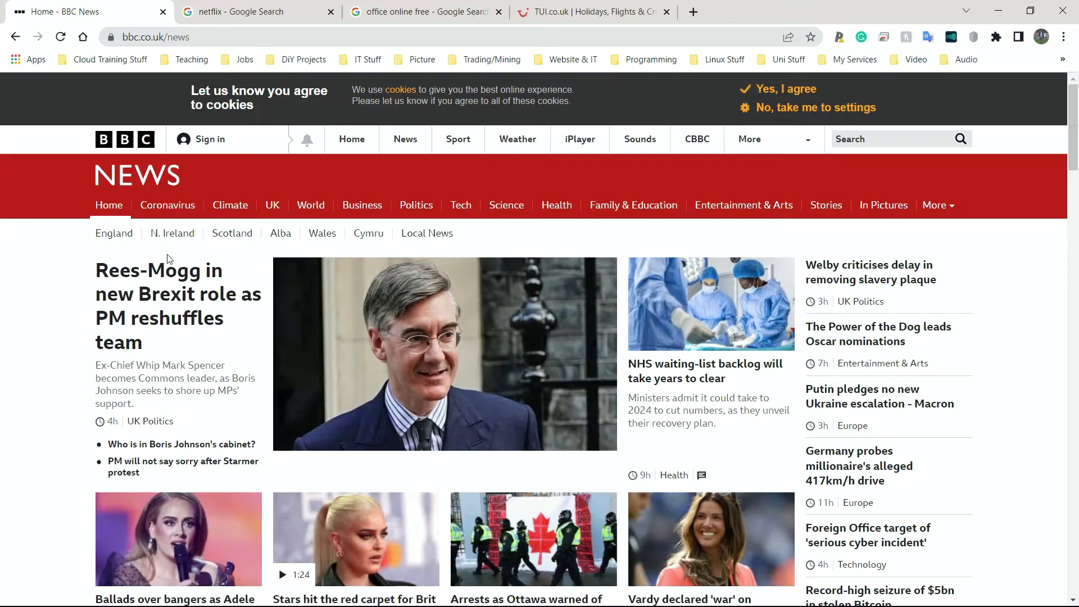
pyautogui.moveTo(172, 317)
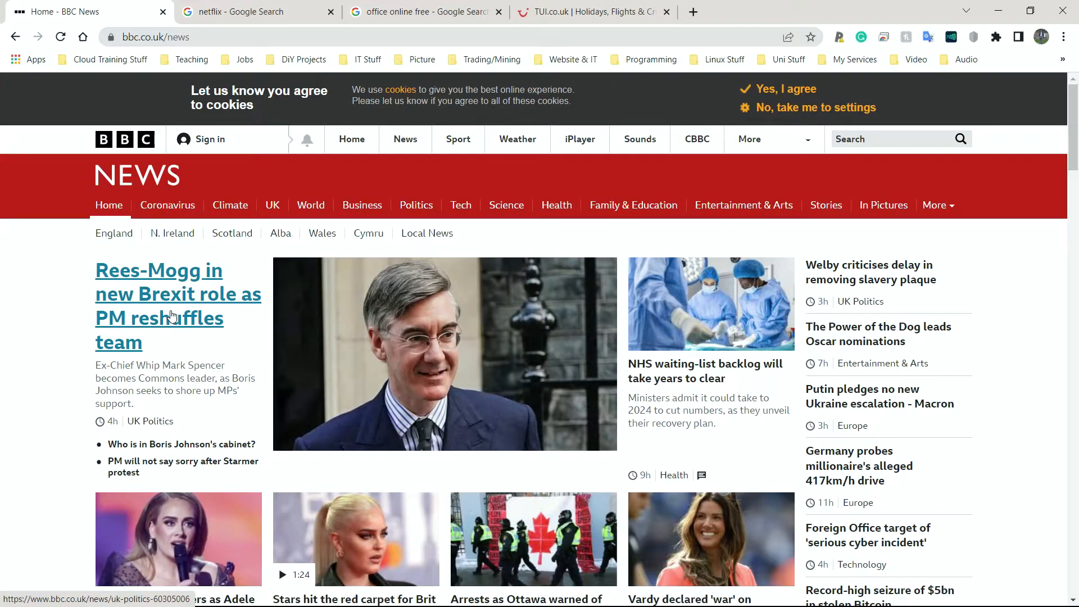
pyautogui.moveTo(173, 317)
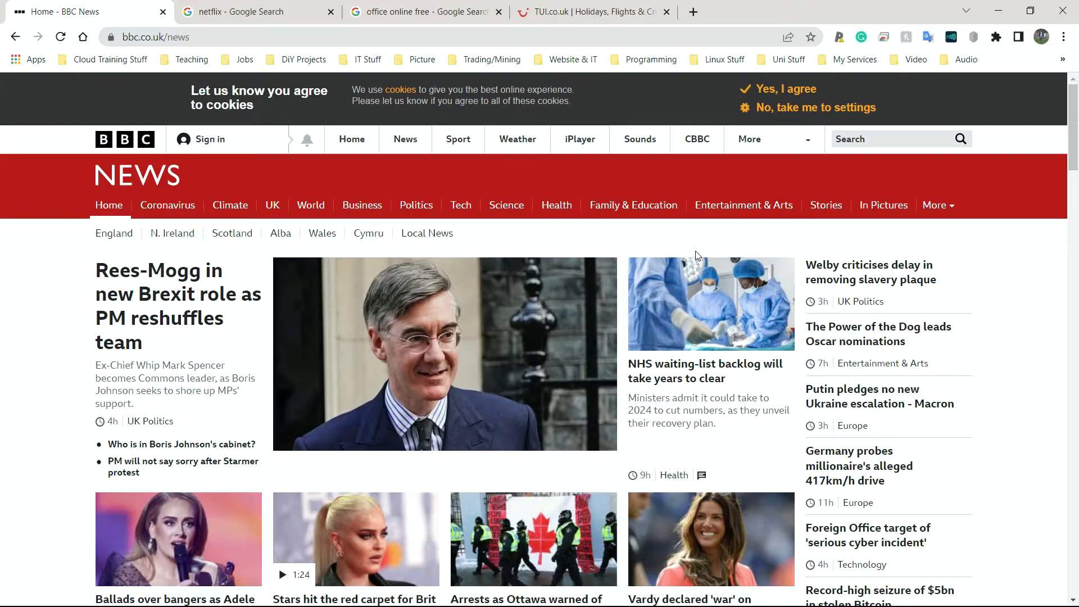
pyautogui.click(232, 233)
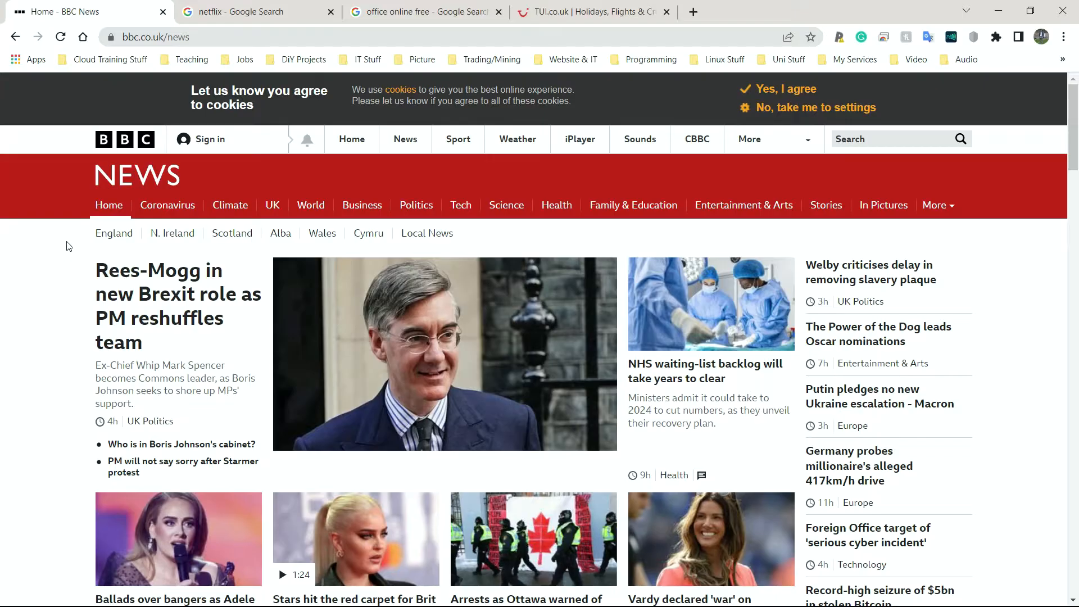
pyautogui.moveTo(74, 253)
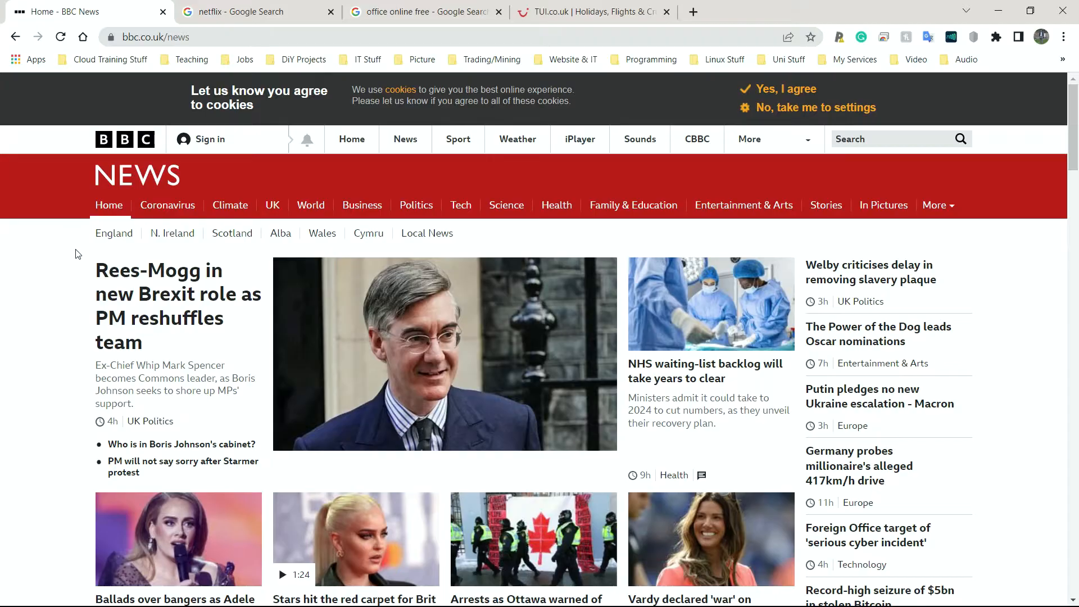
pyautogui.moveTo(100, 165)
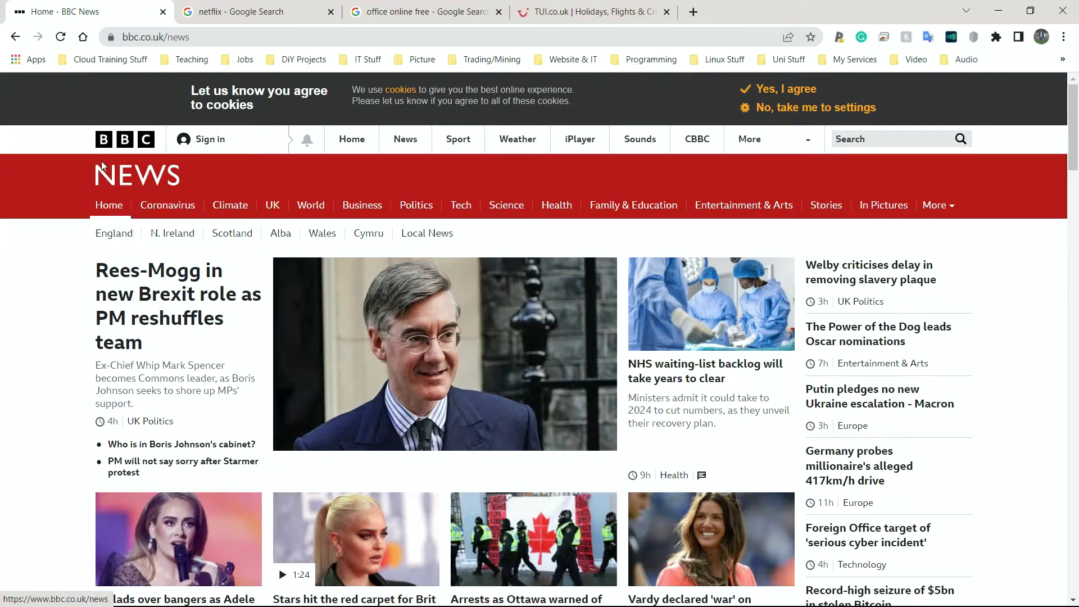
pyautogui.moveTo(157, 172)
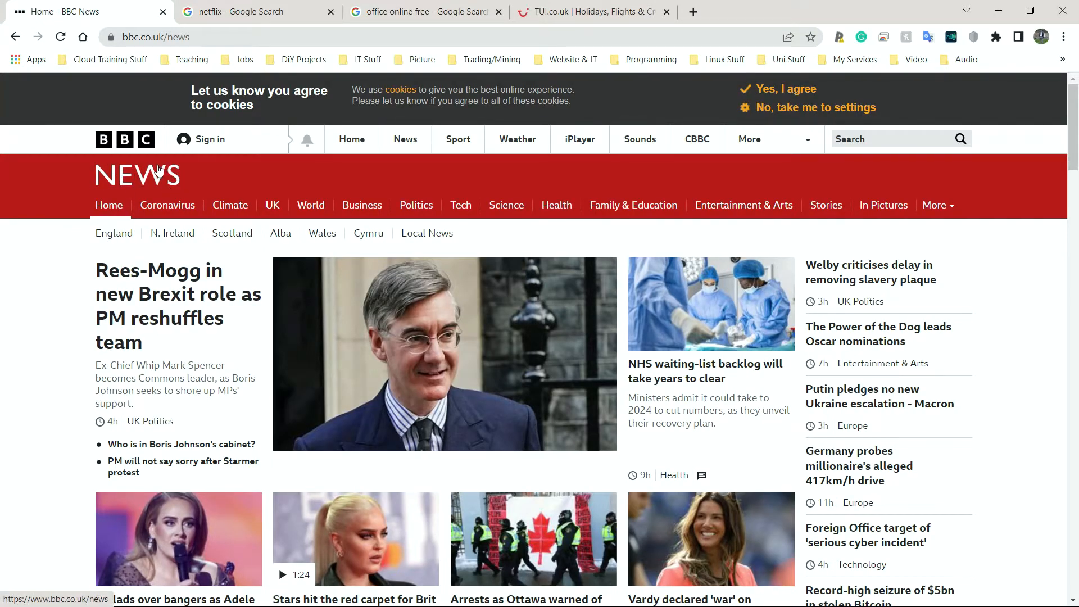
pyautogui.moveTo(172, 232)
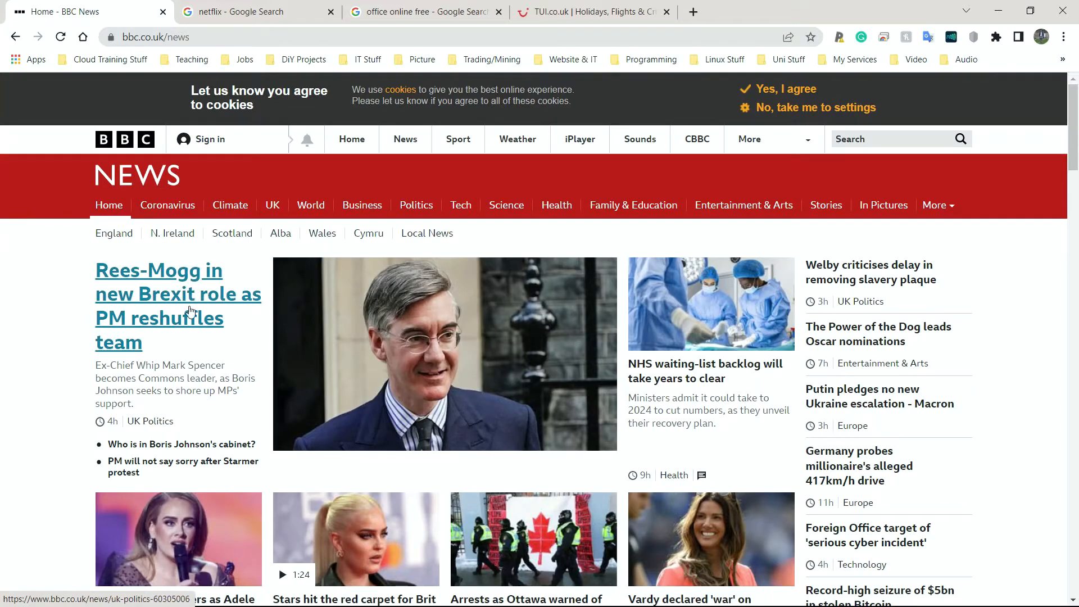
pyautogui.moveTo(206, 313)
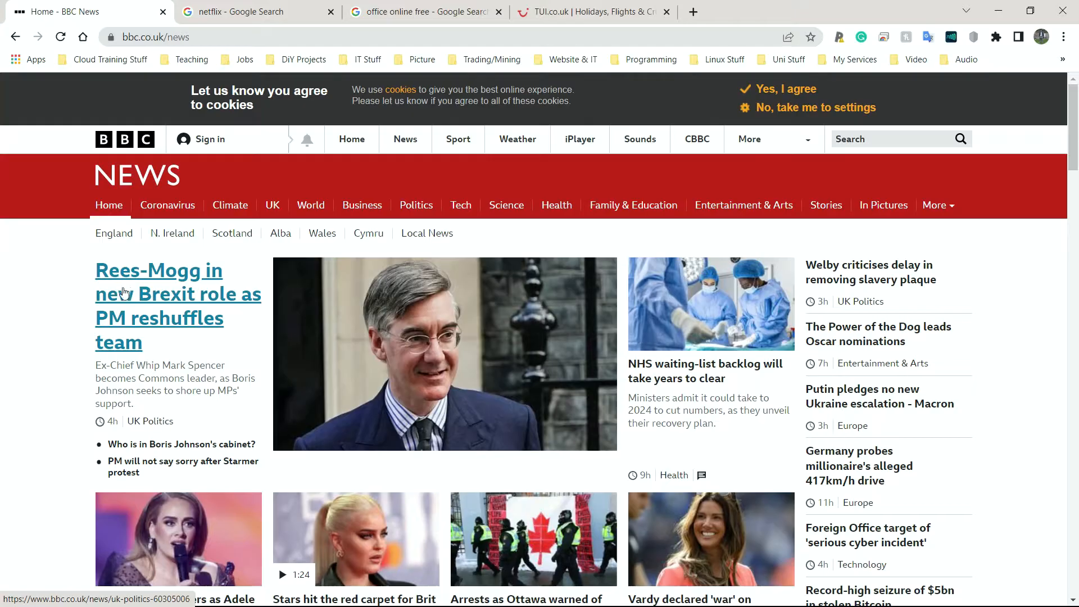
pyautogui.moveTo(160, 316)
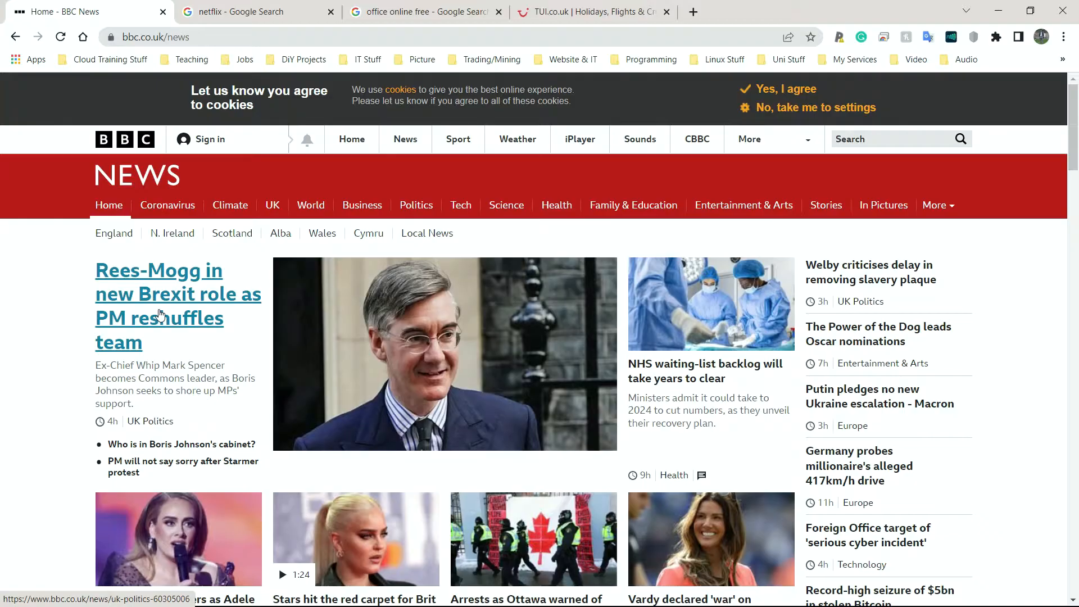
pyautogui.scroll(-3)
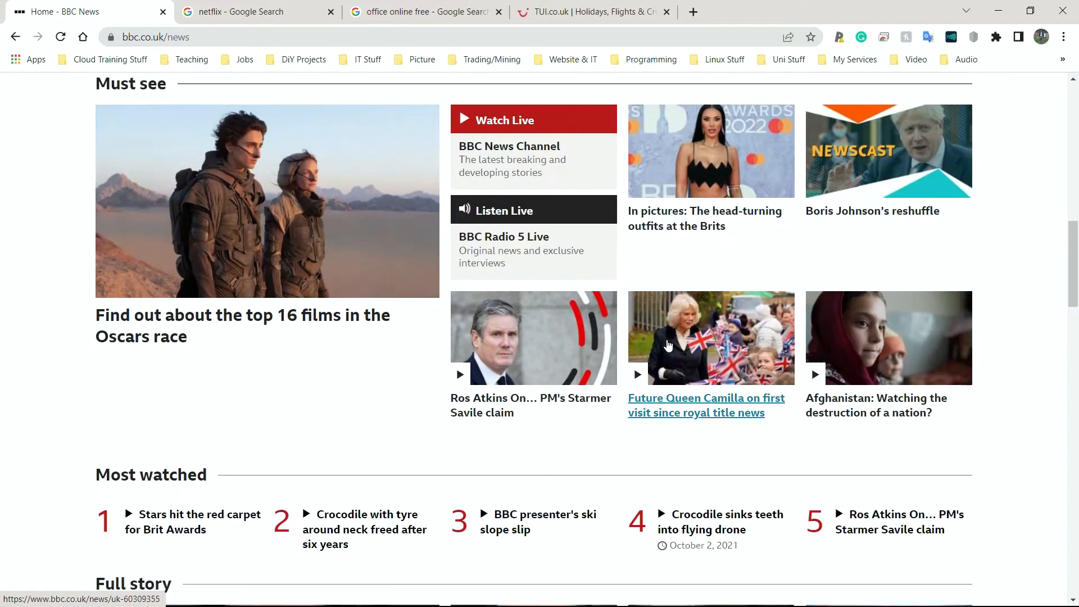
pyautogui.scroll(3)
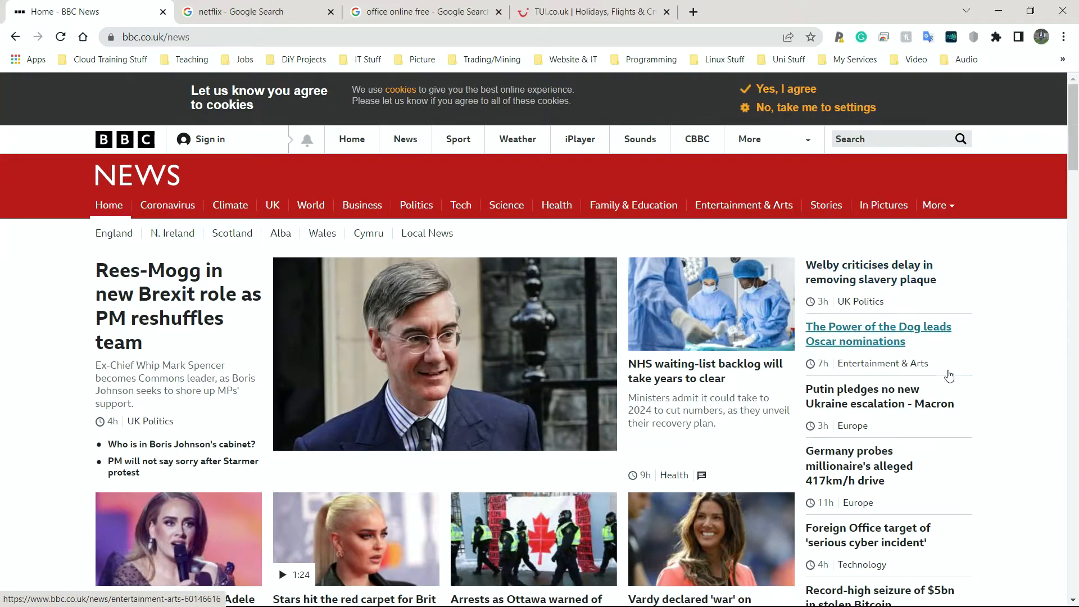
pyautogui.moveTo(855, 341)
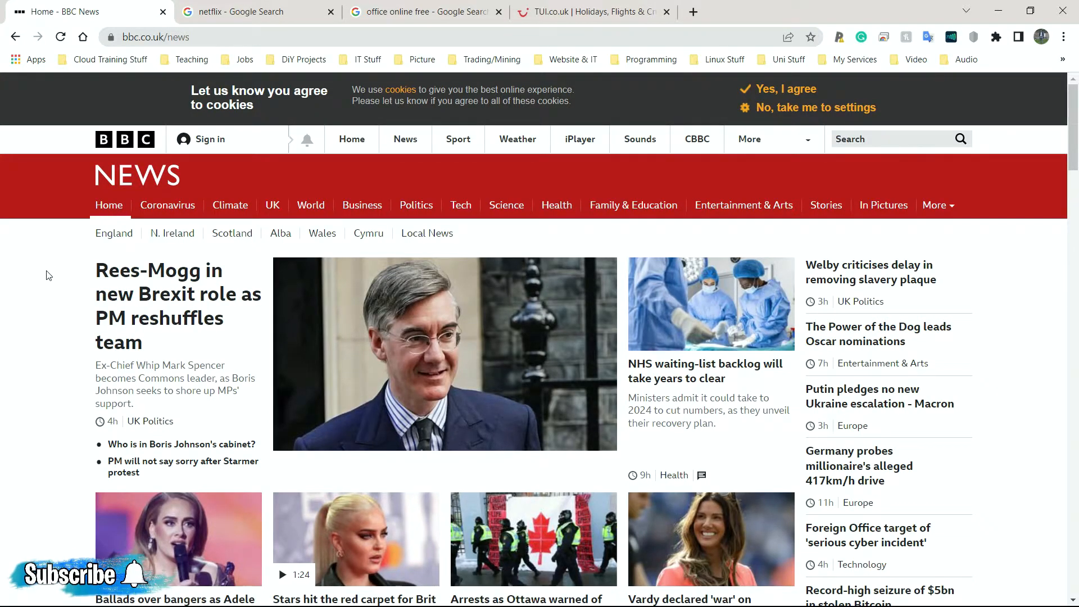
pyautogui.moveTo(20, 282)
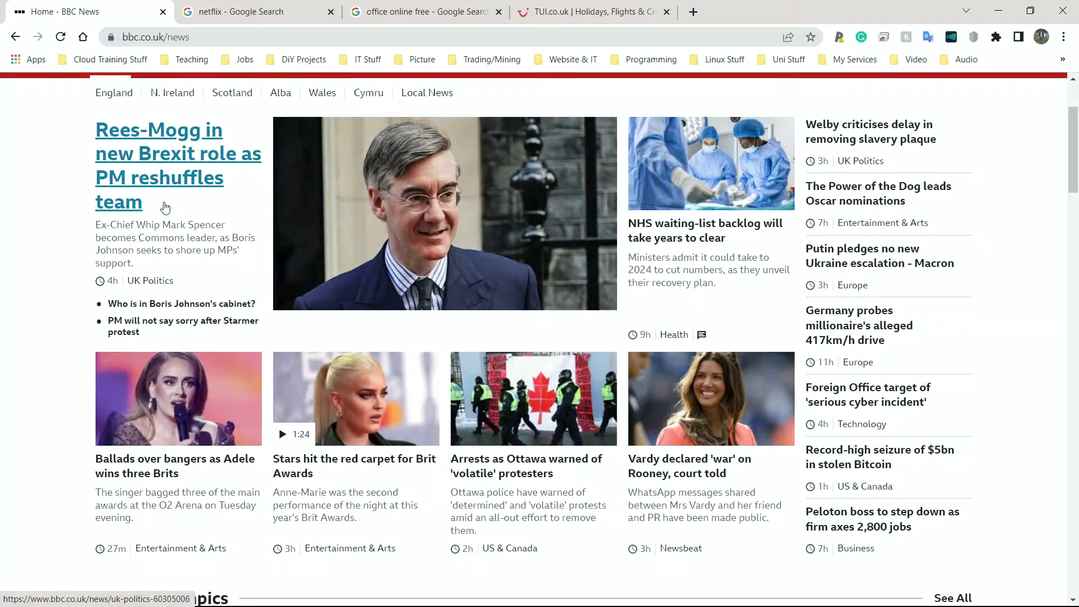
pyautogui.moveTo(165, 481)
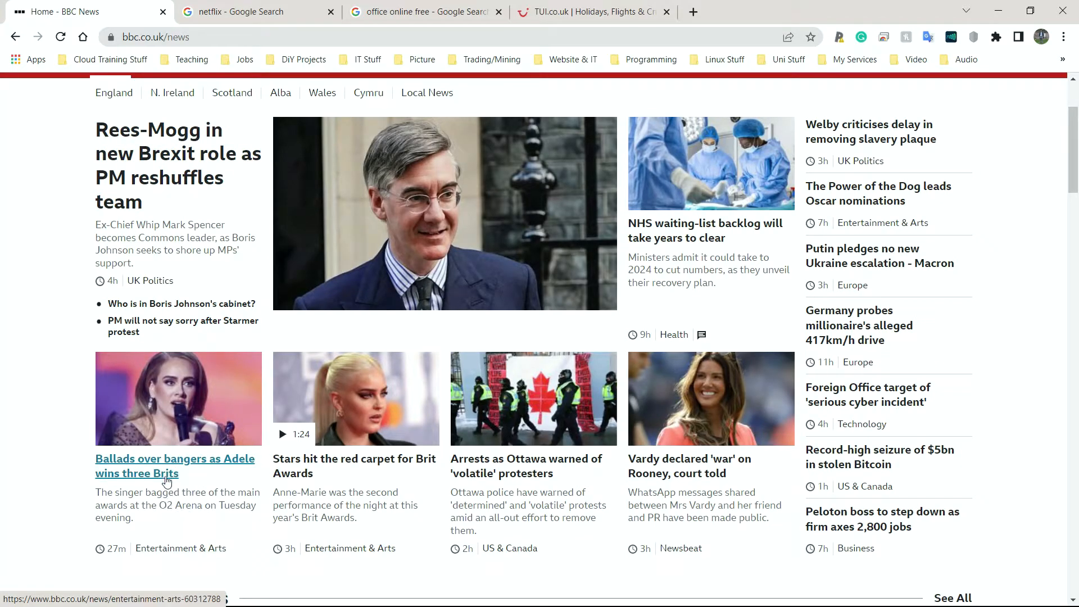
pyautogui.moveTo(309, 502)
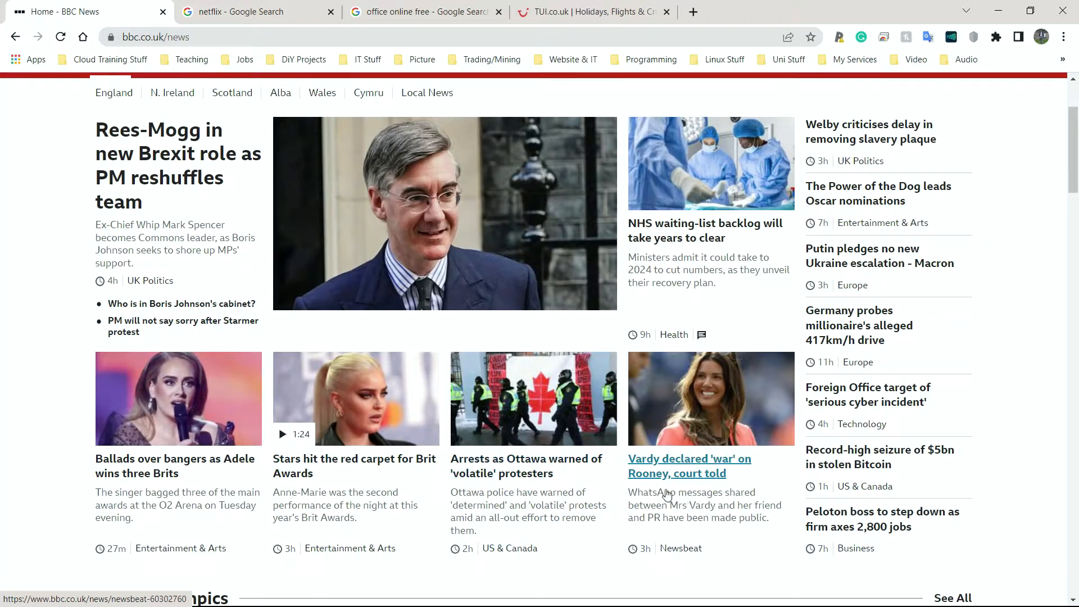
pyautogui.moveTo(680, 478)
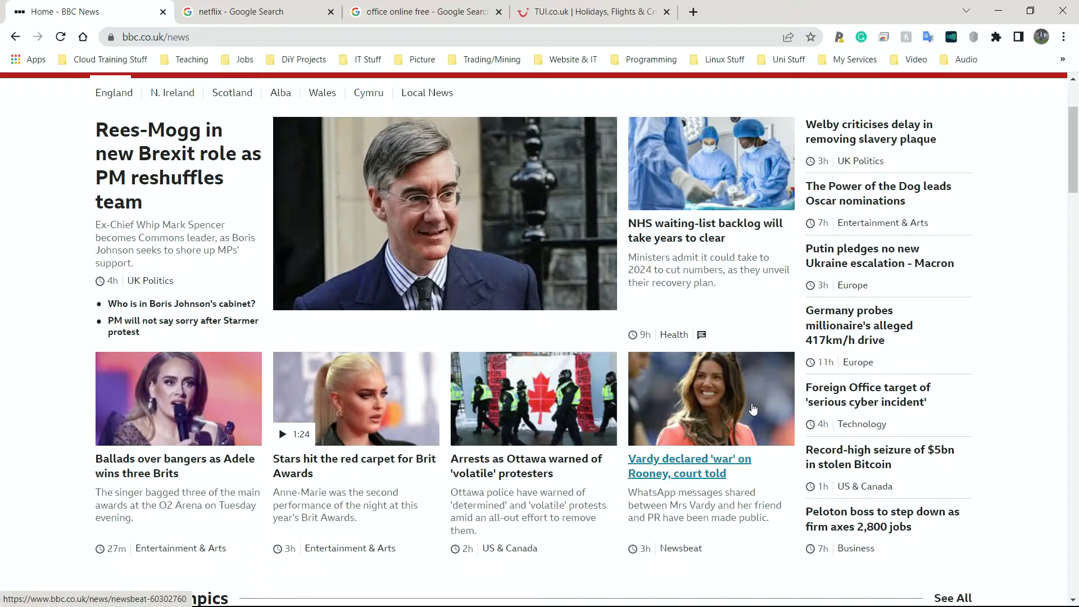
pyautogui.moveTo(755, 405)
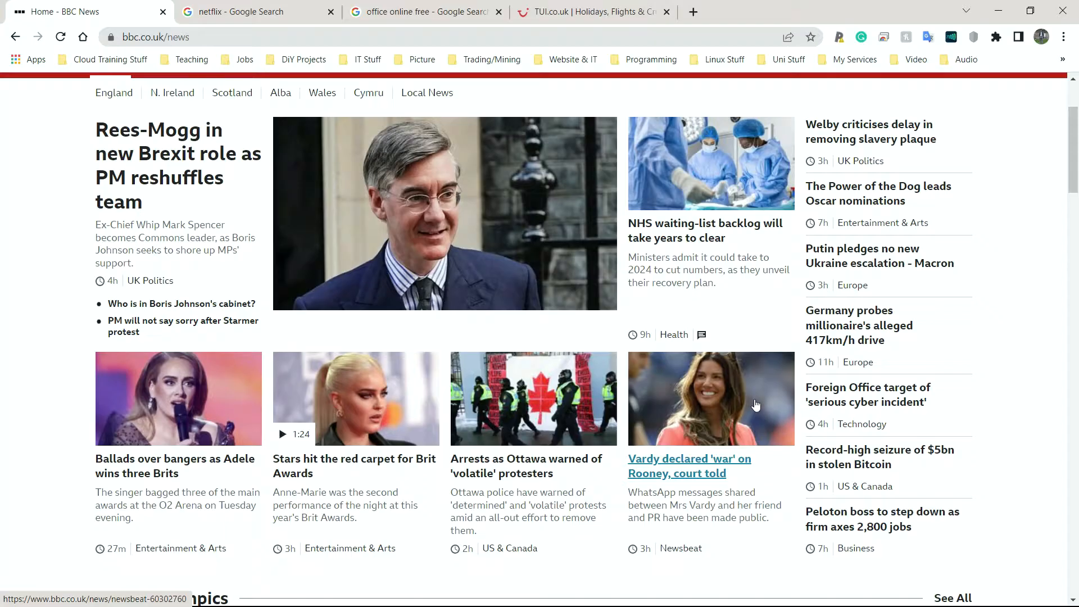
pyautogui.moveTo(766, 392)
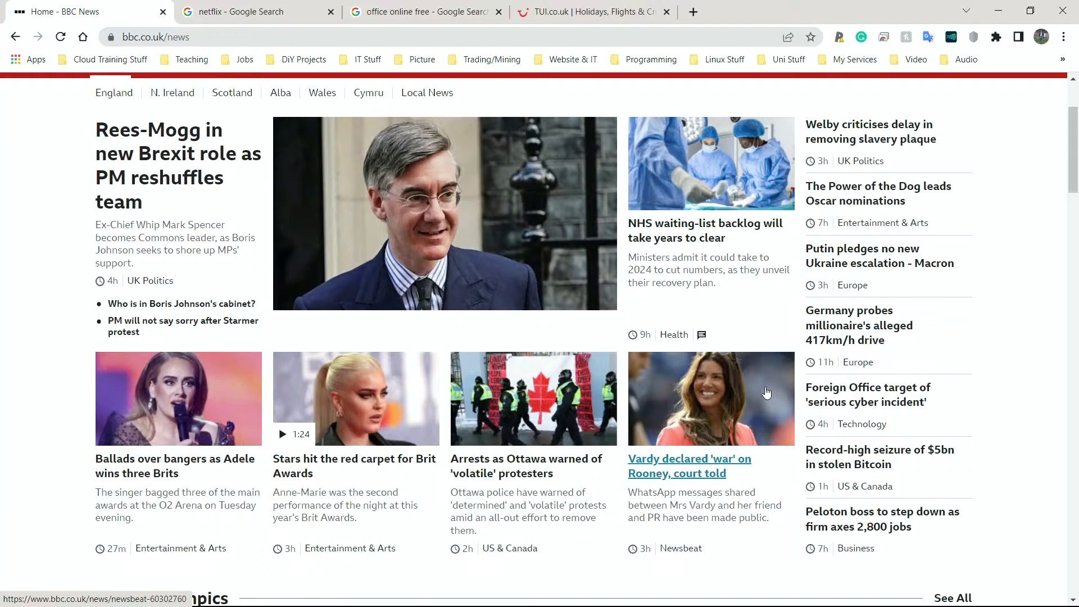
pyautogui.moveTo(765, 386)
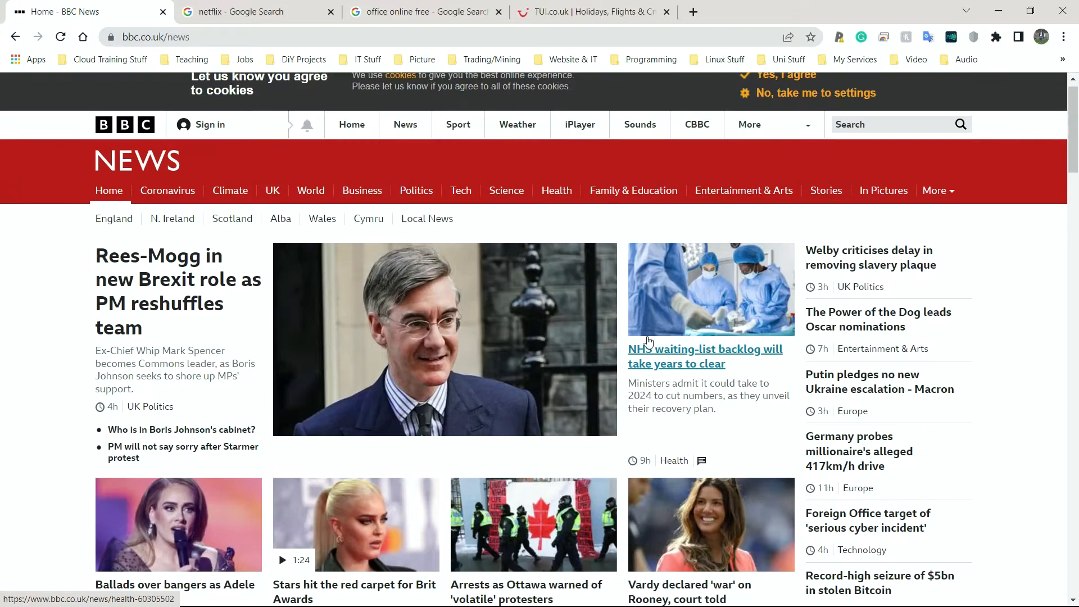
pyautogui.scroll(-3)
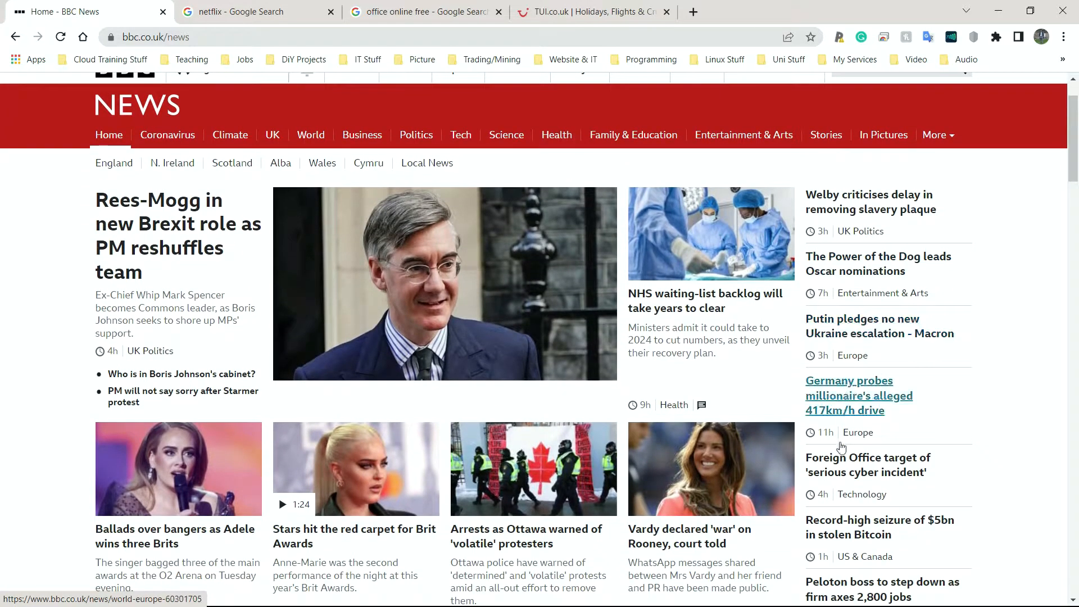
pyautogui.scroll(-3)
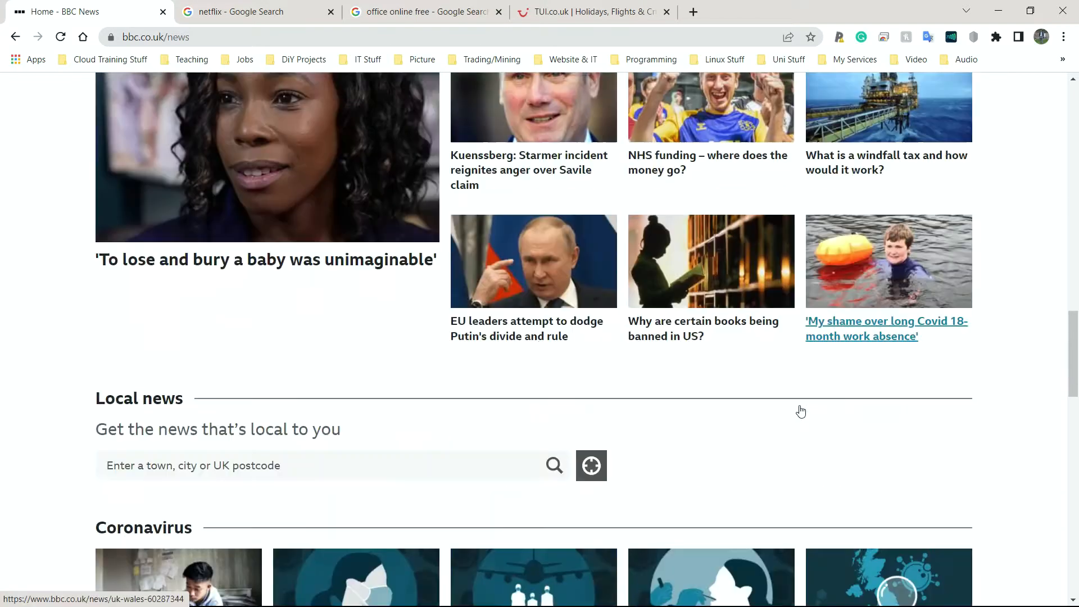
pyautogui.scroll(-3)
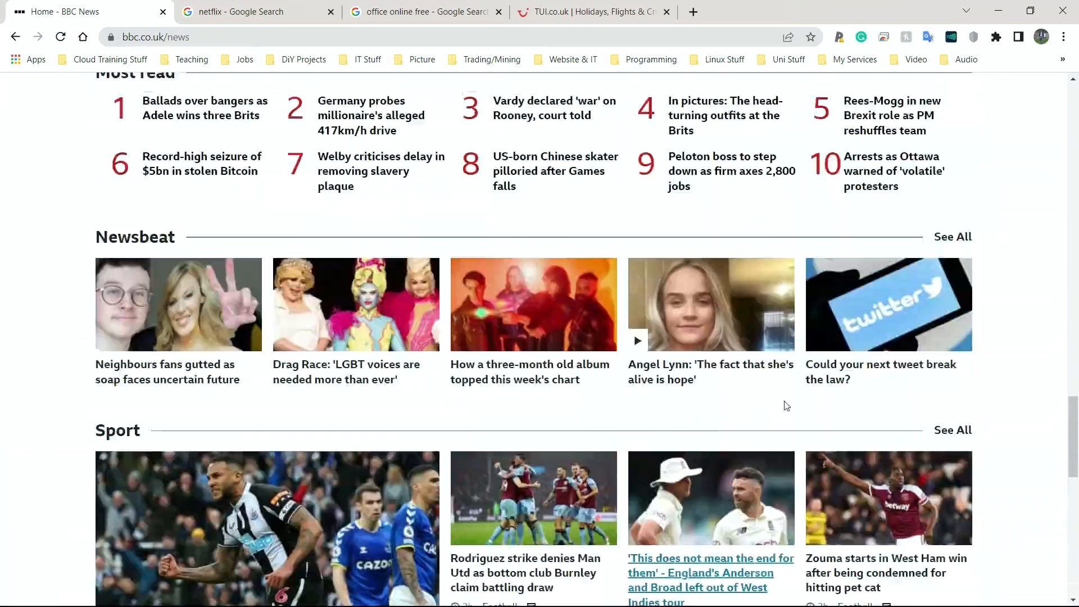
pyautogui.scroll(-3)
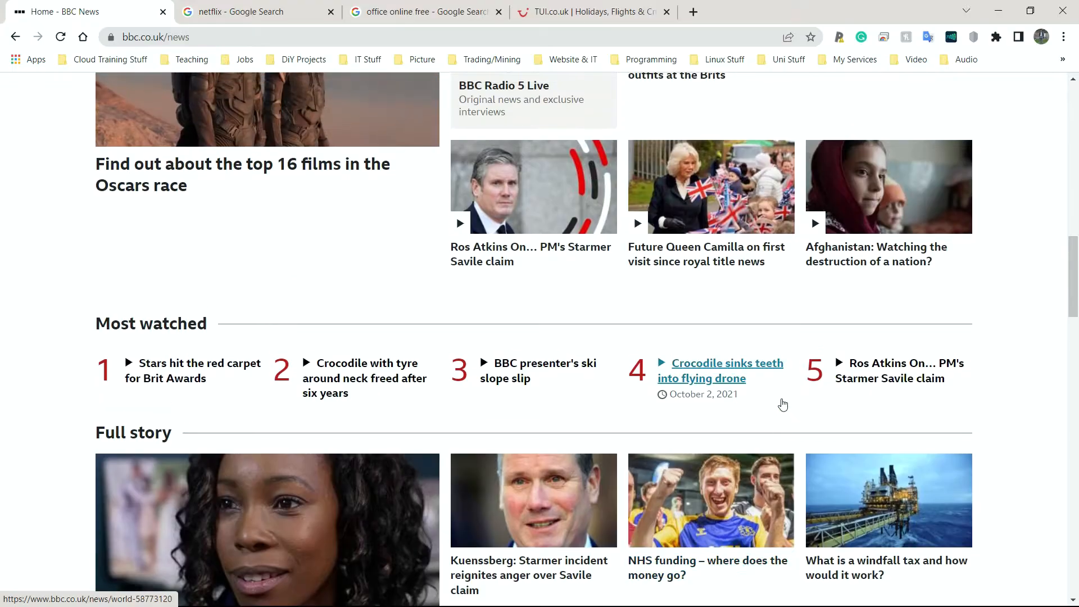
pyautogui.scroll(3)
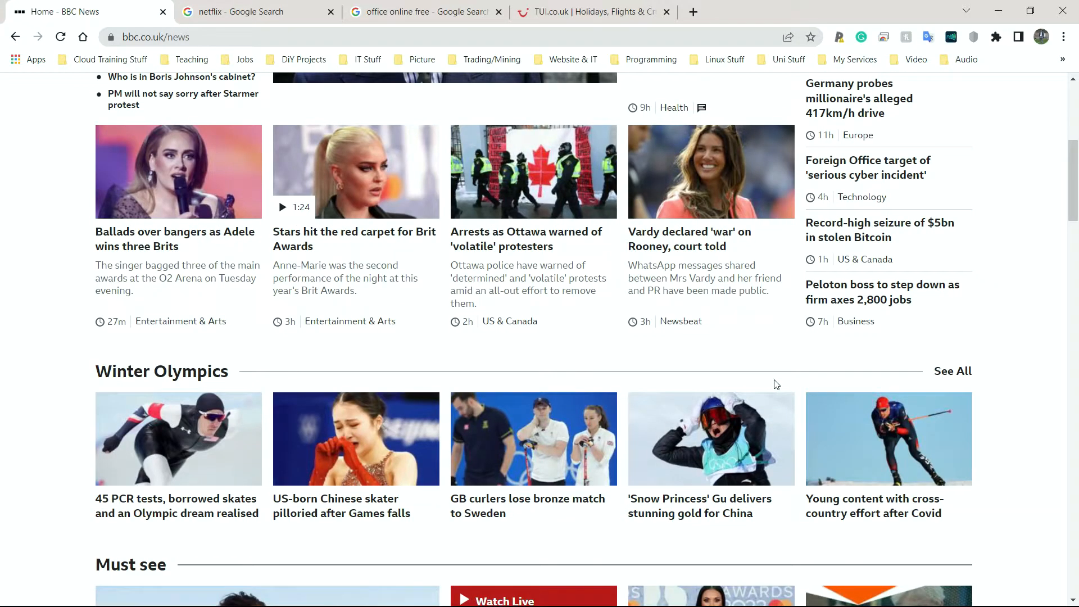
# Switch to the netflix search results and open the top 'Netflix - Watch TV Shows Online' result
pyautogui.click(241, 12)
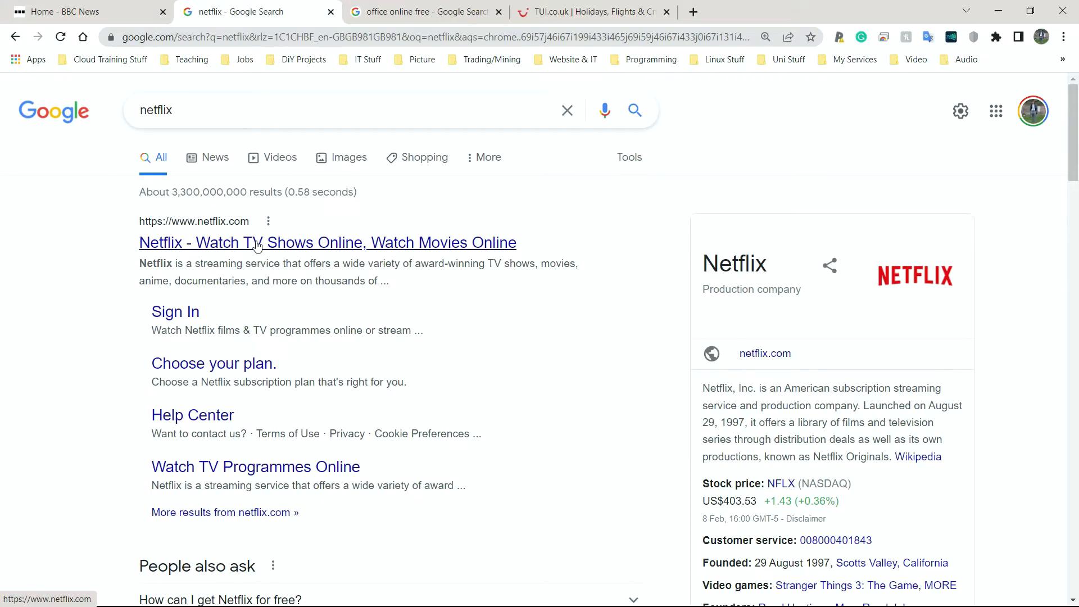
pyautogui.moveTo(255, 248)
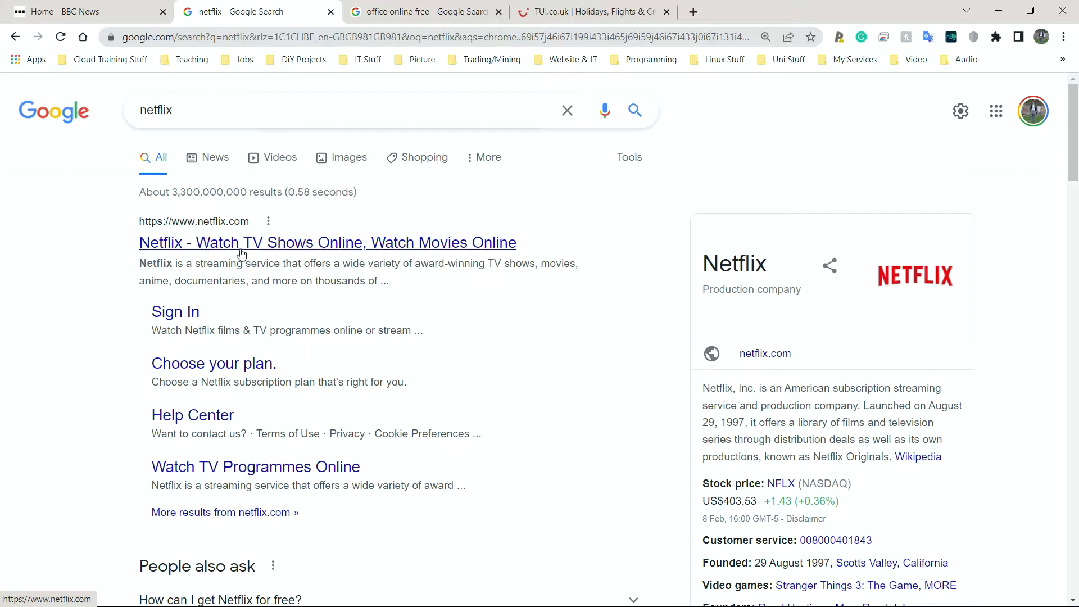
pyautogui.moveTo(236, 245)
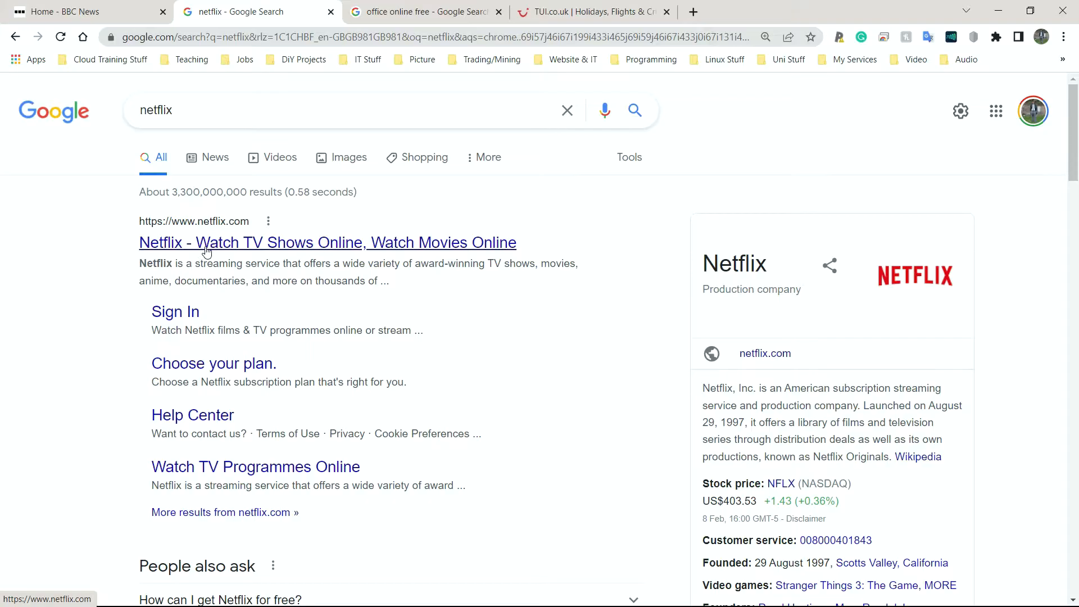
pyautogui.click(327, 242)
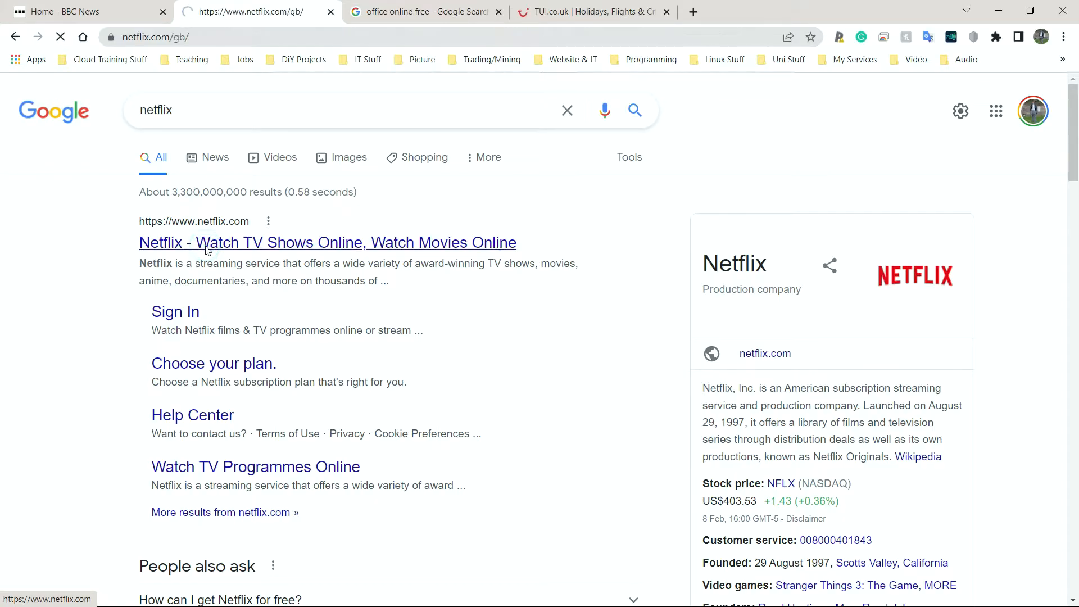
# Click on the loading Netflix UK homepage
pyautogui.click(327, 242)
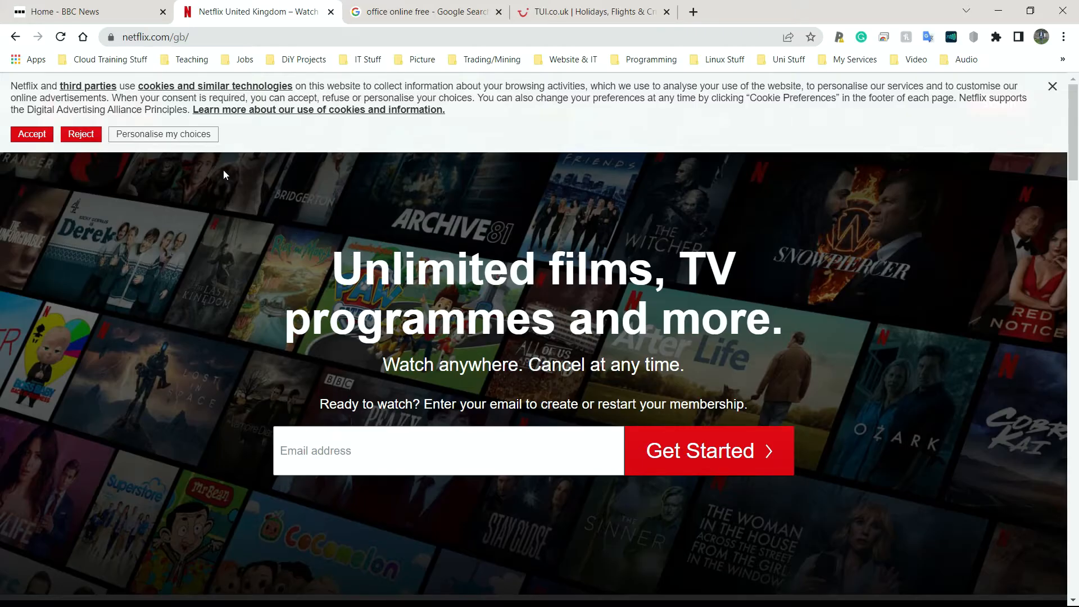
pyautogui.moveTo(201, 159)
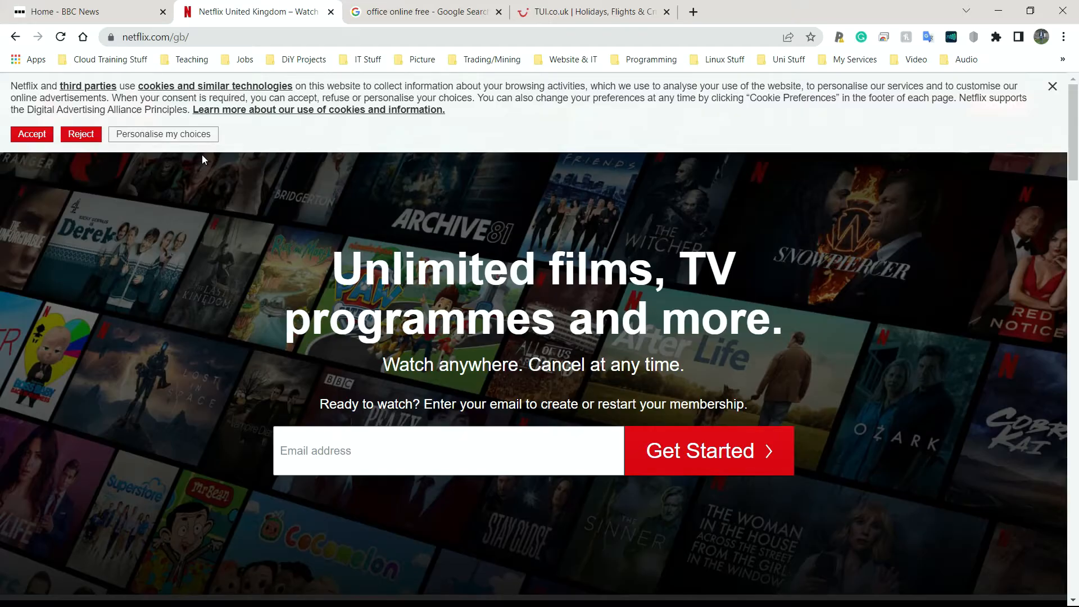
pyautogui.moveTo(202, 153)
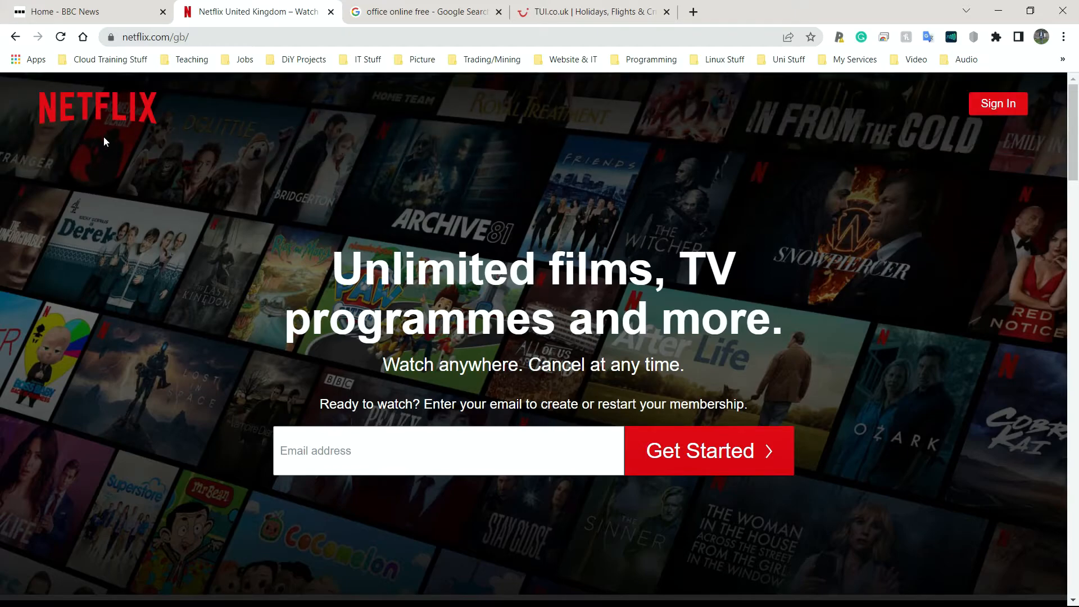
pyautogui.moveTo(107, 121)
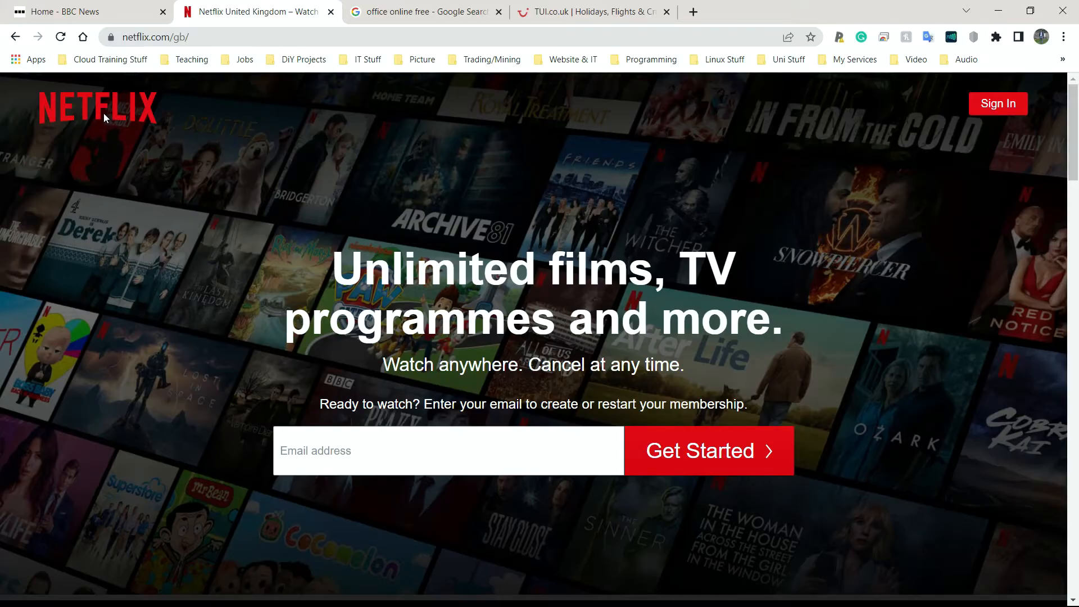
pyautogui.moveTo(183, 115)
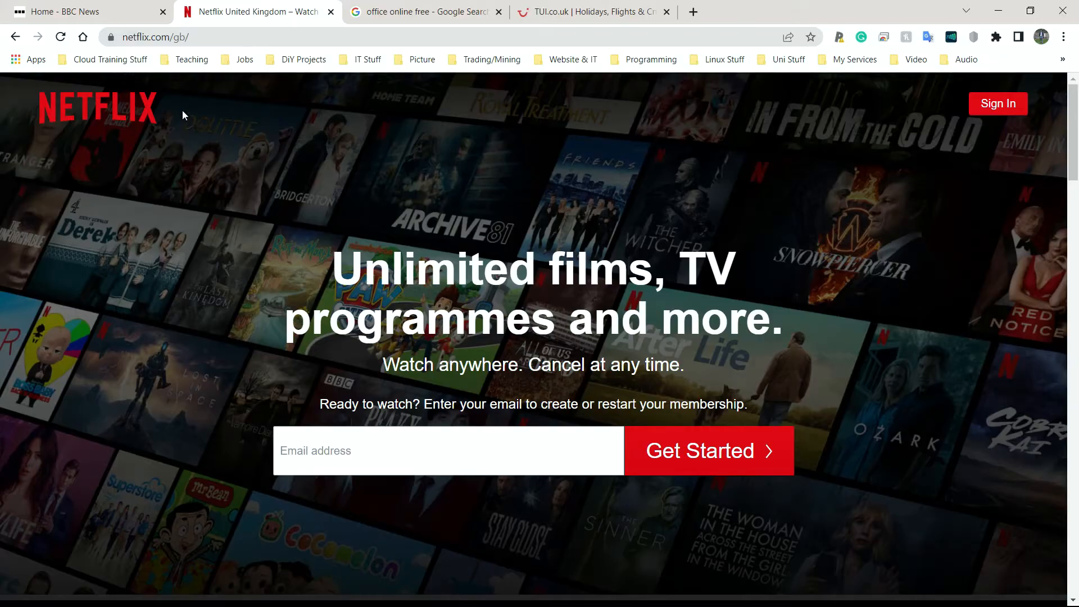
pyautogui.moveTo(159, 104)
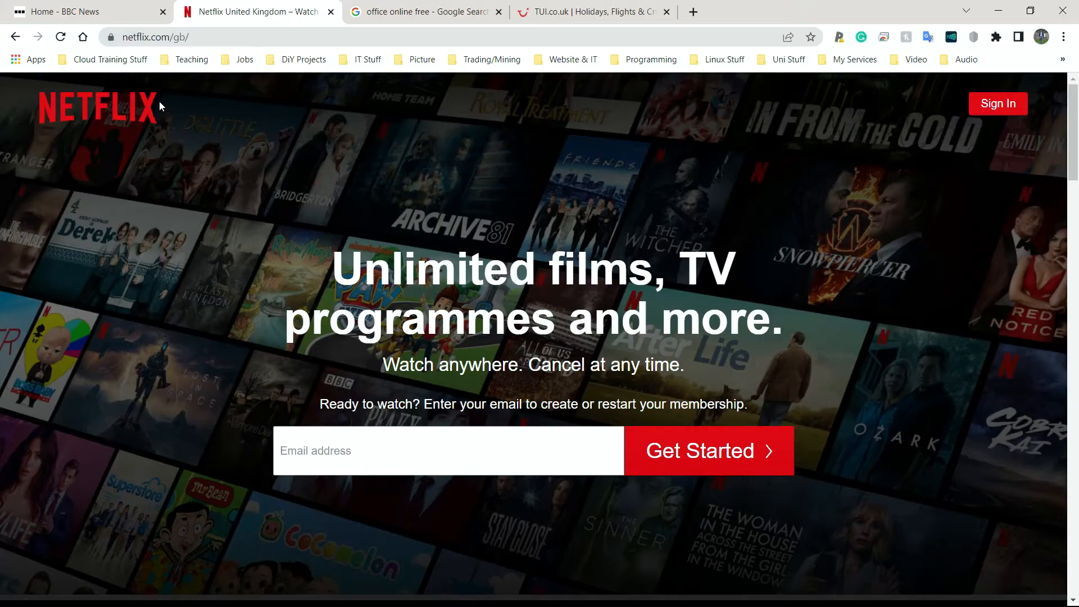
pyautogui.moveTo(148, 106)
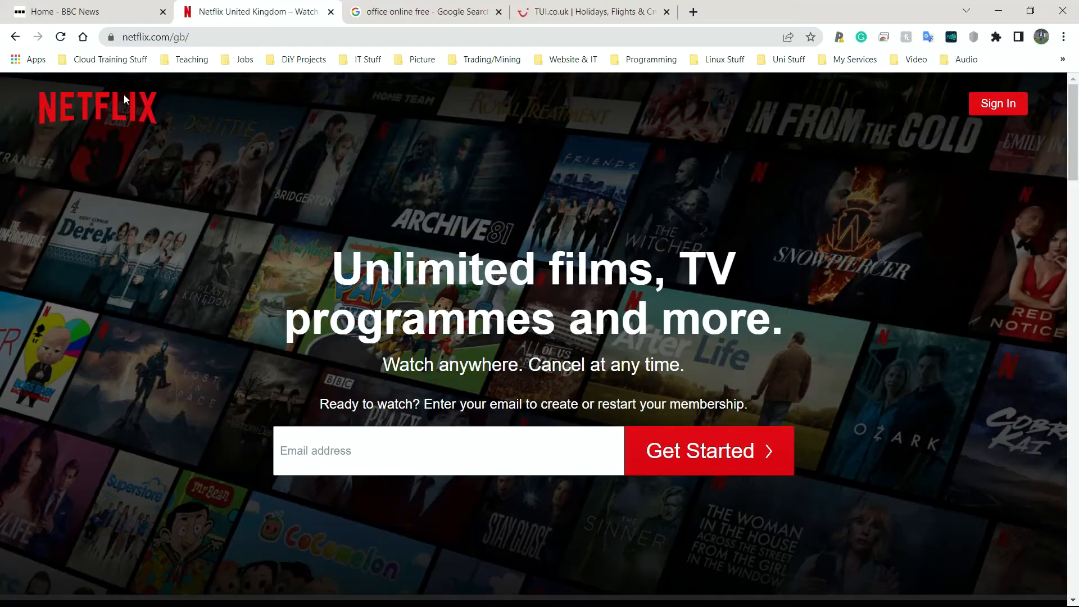
pyautogui.moveTo(134, 142)
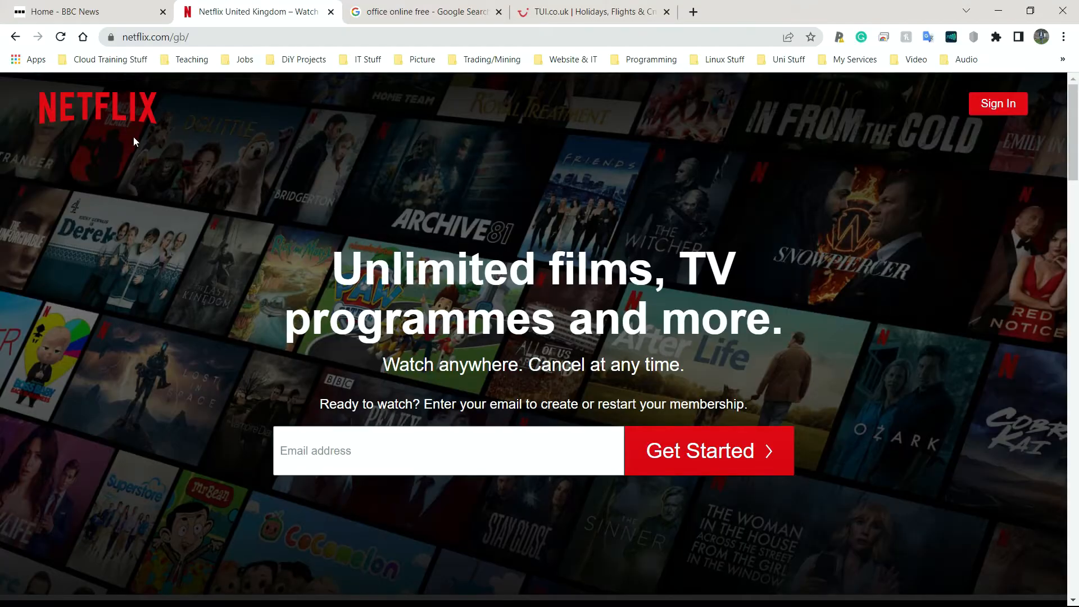
pyautogui.moveTo(110, 135)
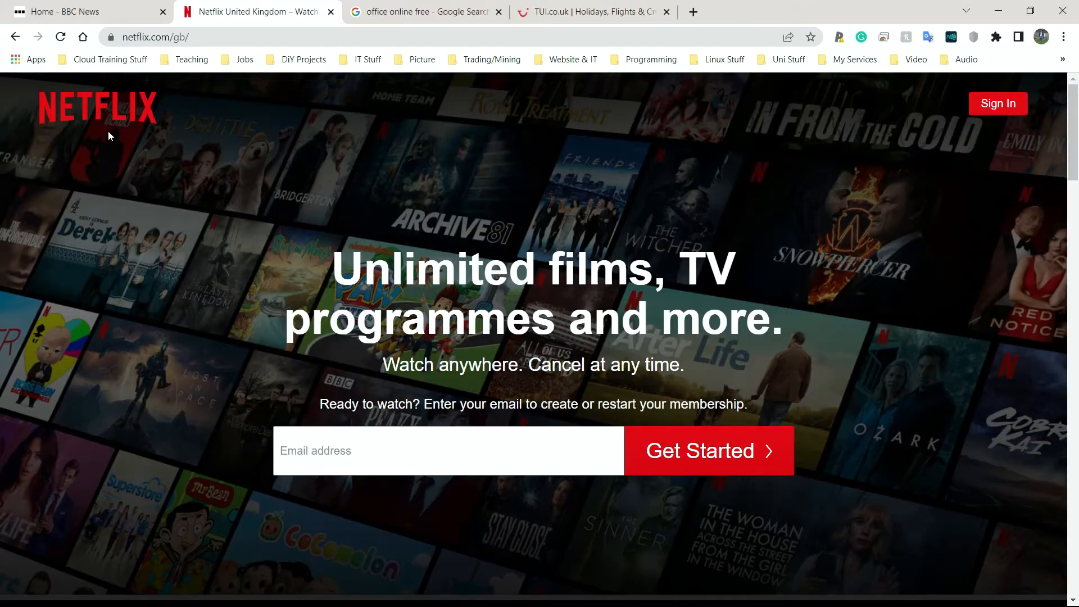
pyautogui.moveTo(117, 122)
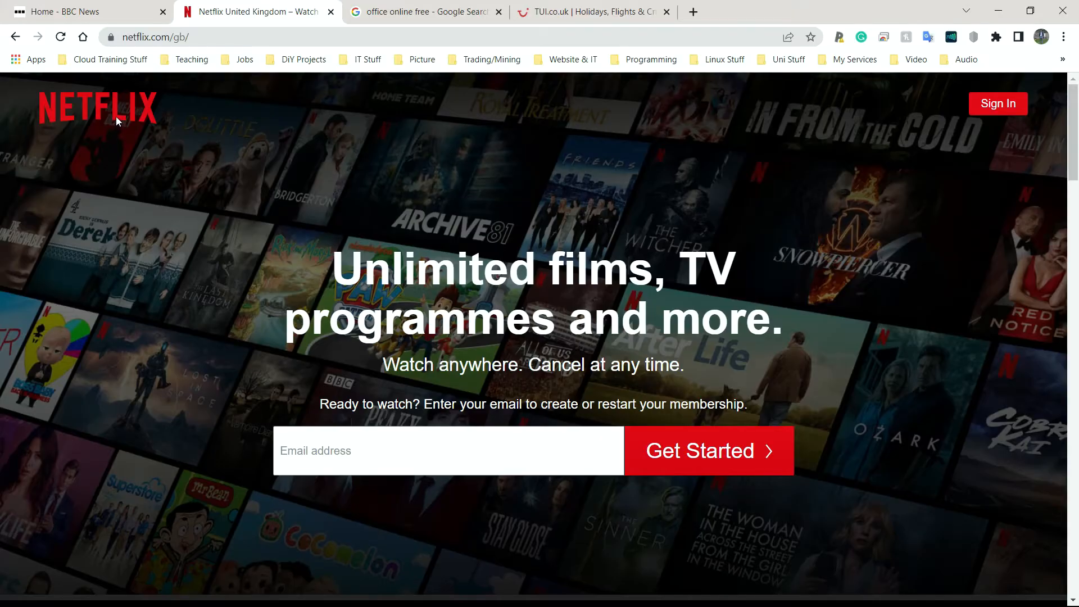
pyautogui.moveTo(119, 116)
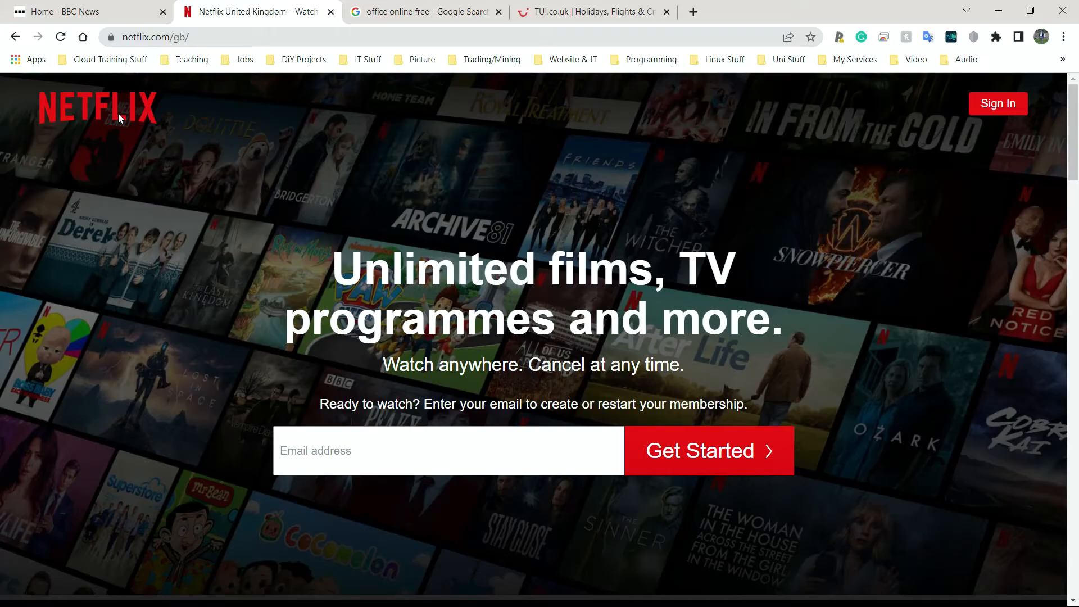
pyautogui.moveTo(114, 113)
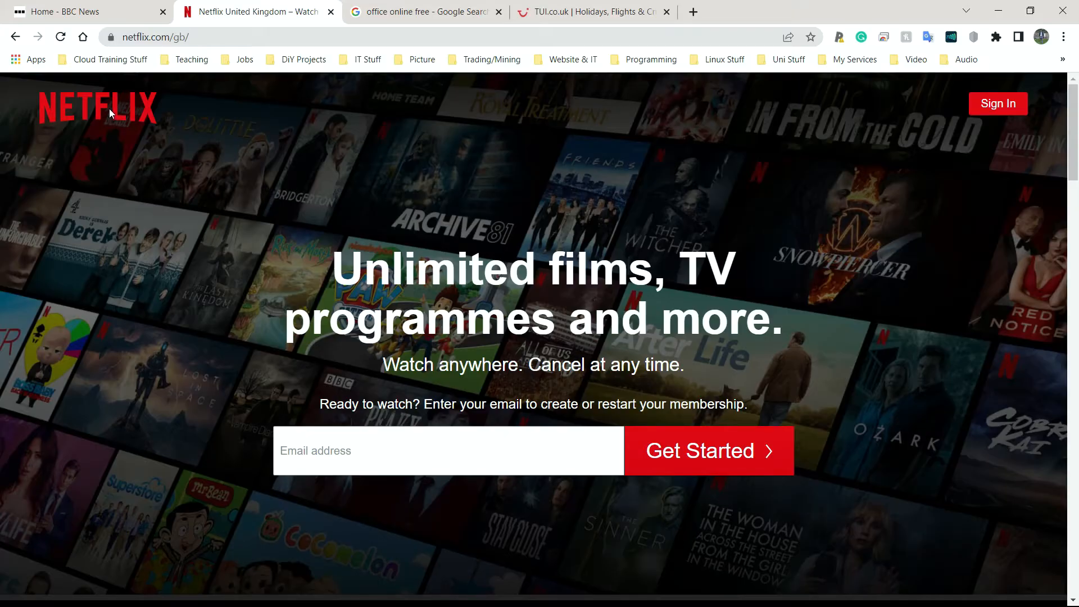
pyautogui.moveTo(162, 158)
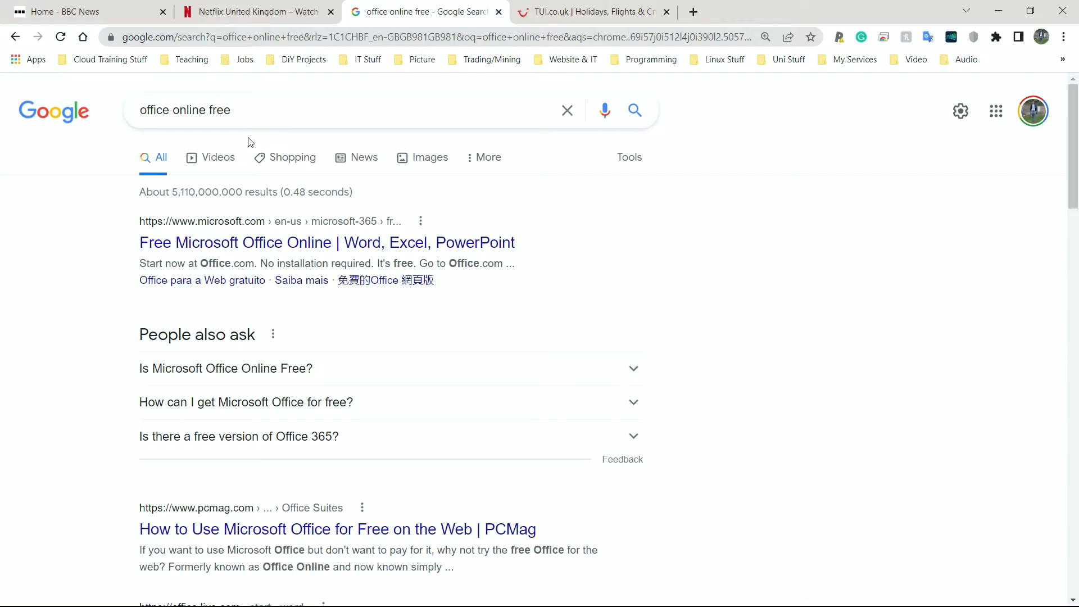
pyautogui.moveTo(246, 130)
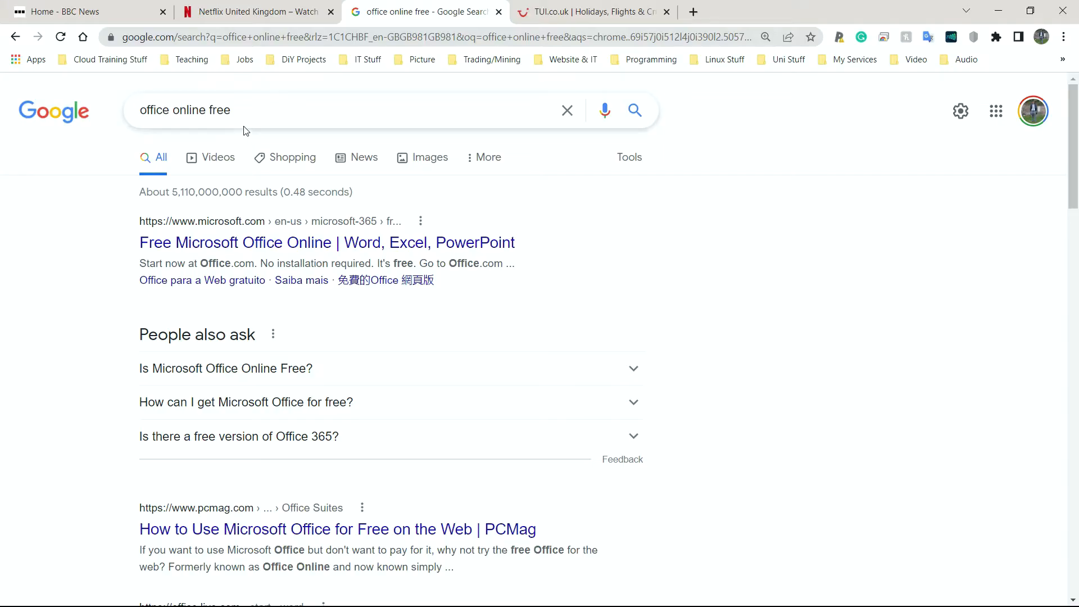
pyautogui.moveTo(238, 135)
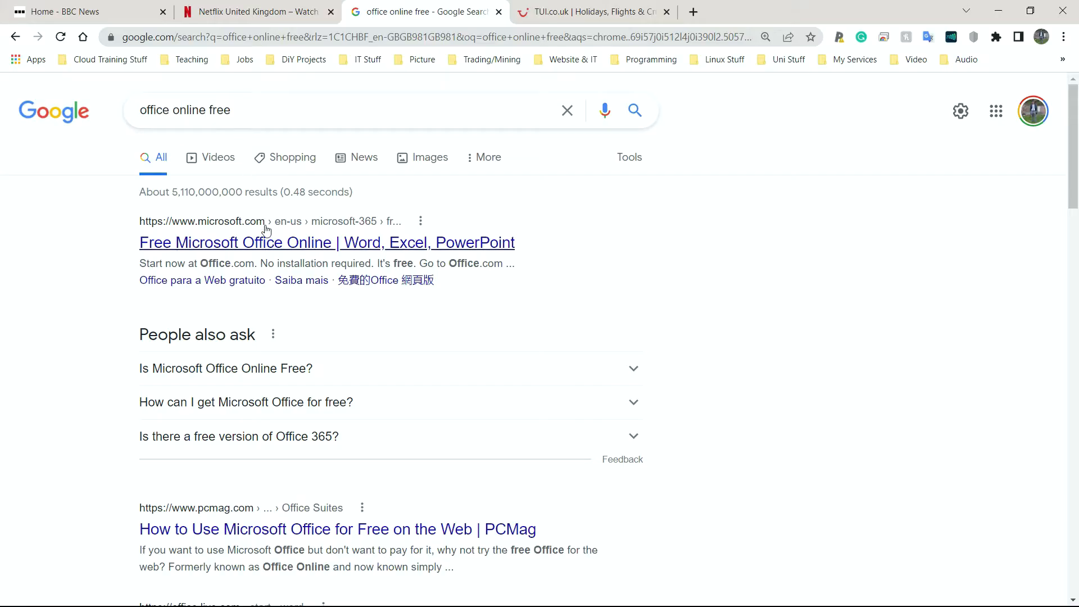
pyautogui.moveTo(244, 242)
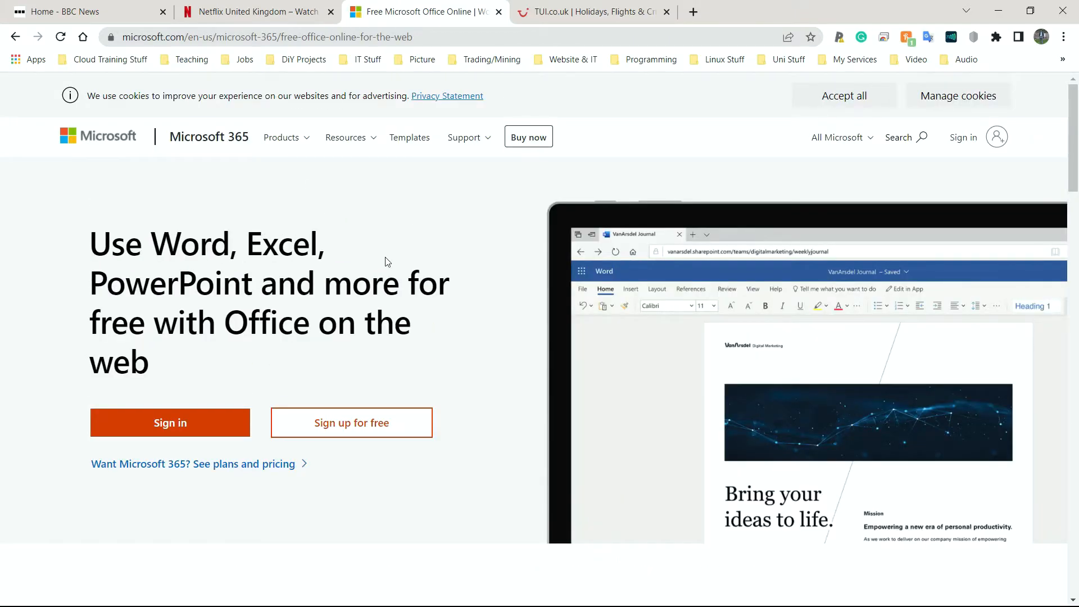
pyautogui.moveTo(200, 202)
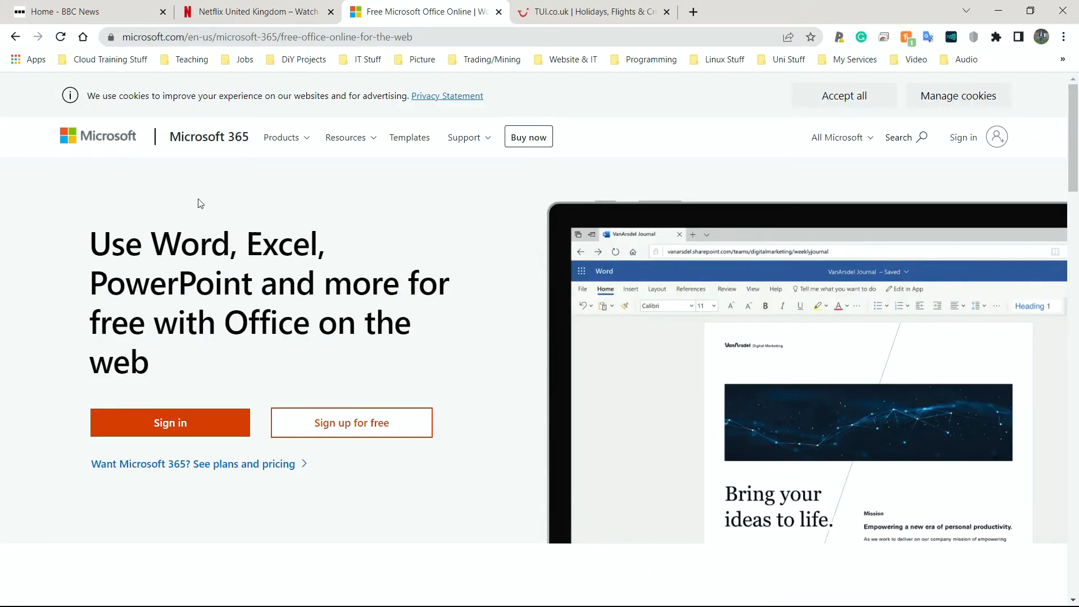
pyautogui.moveTo(178, 214)
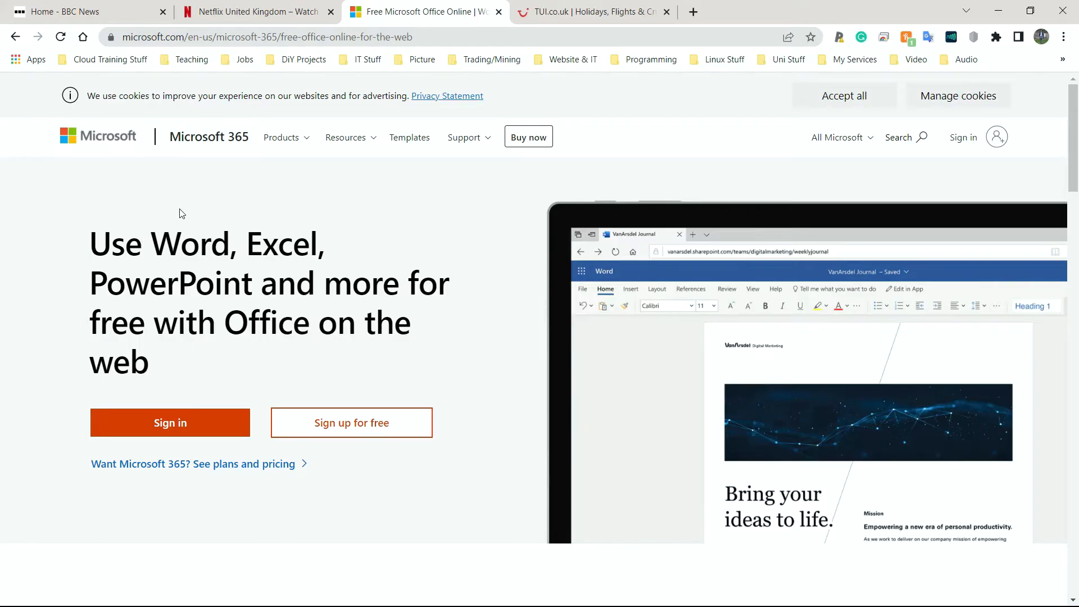
pyautogui.moveTo(175, 211)
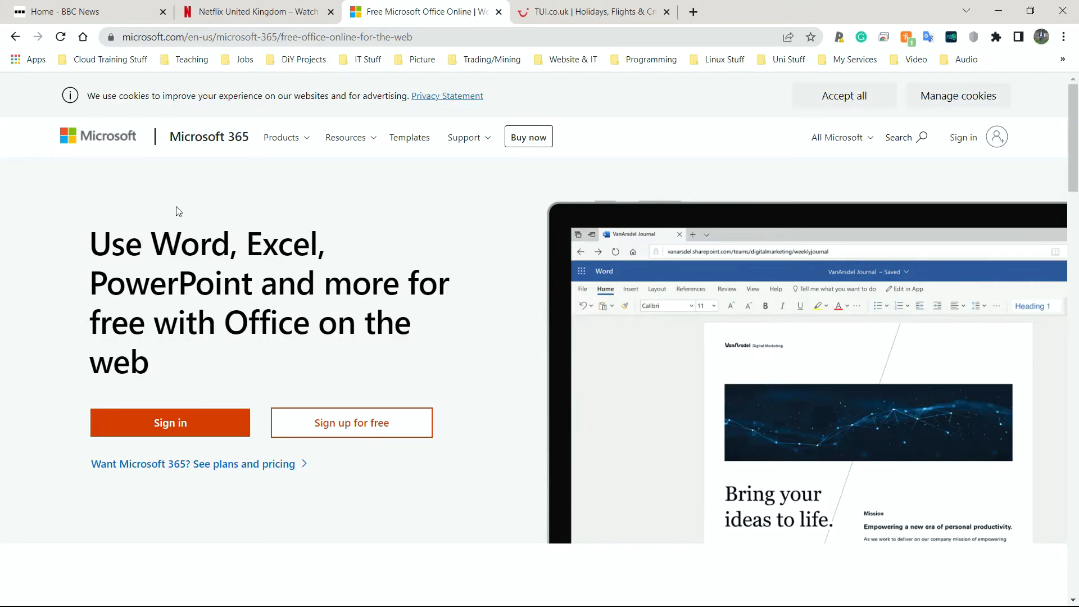
pyautogui.moveTo(167, 217)
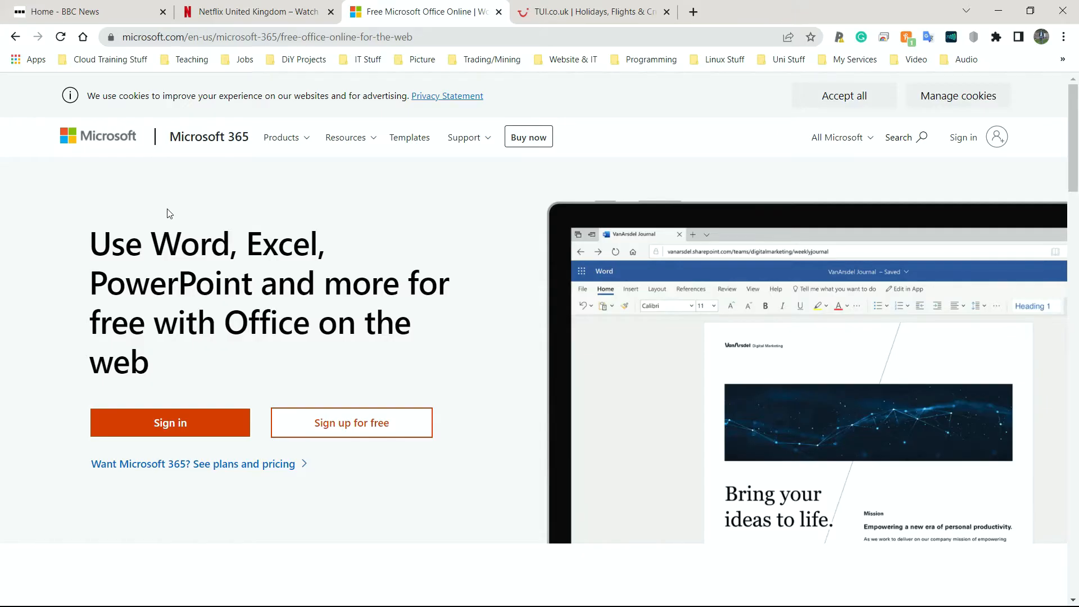
pyautogui.moveTo(741, 309)
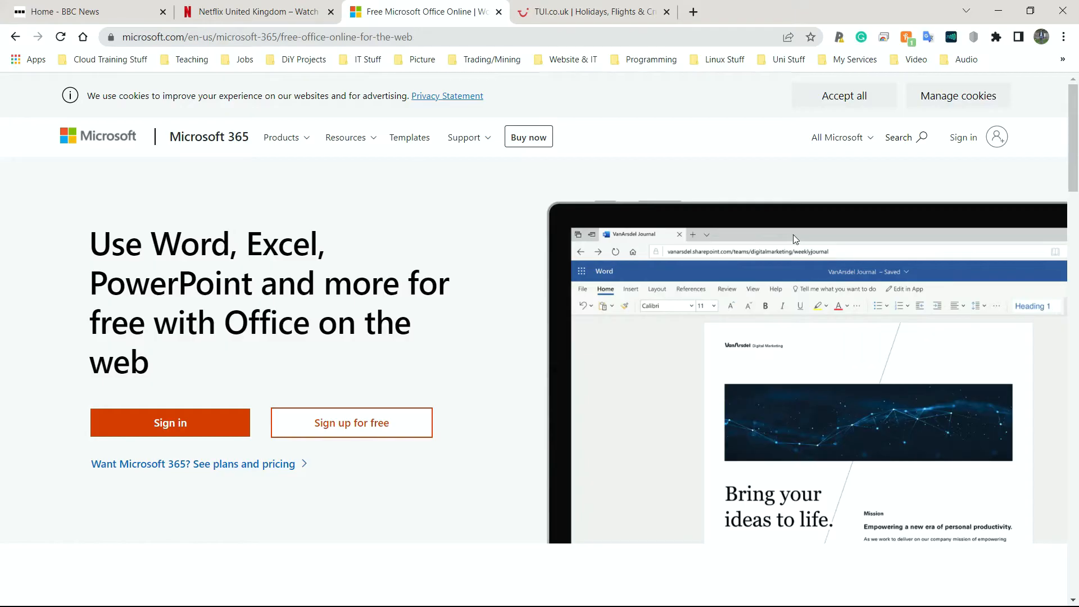
pyautogui.moveTo(798, 255)
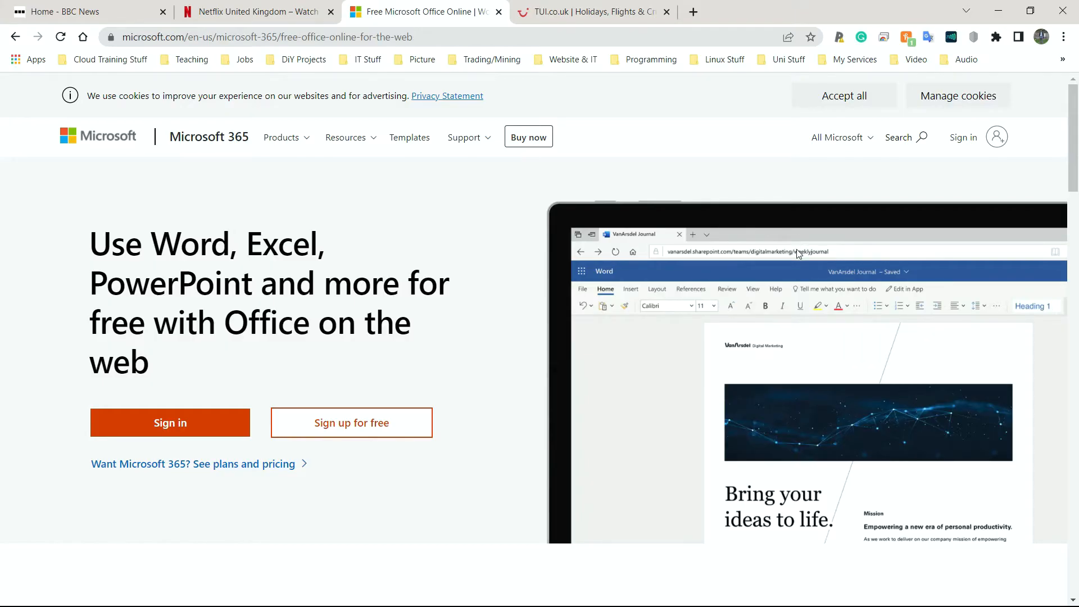
pyautogui.scroll(-3)
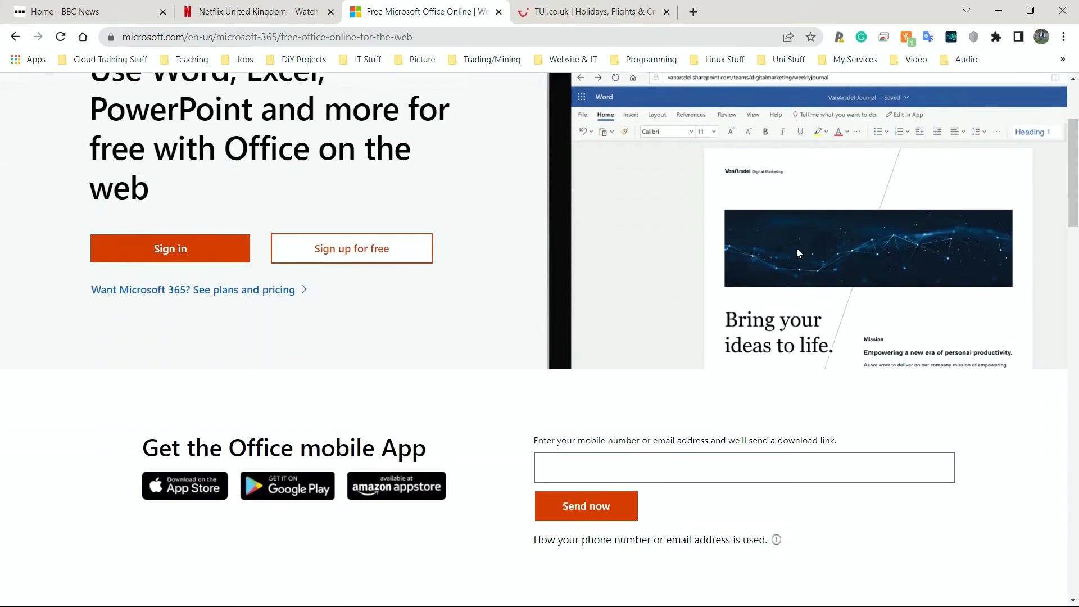
pyautogui.scroll(-3)
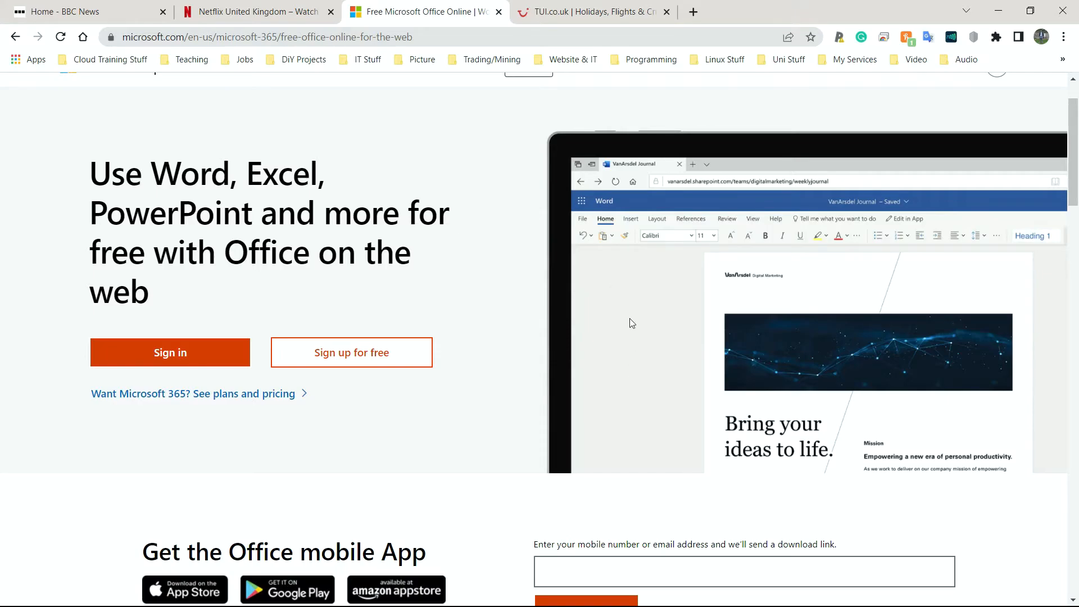
pyautogui.moveTo(595, 332)
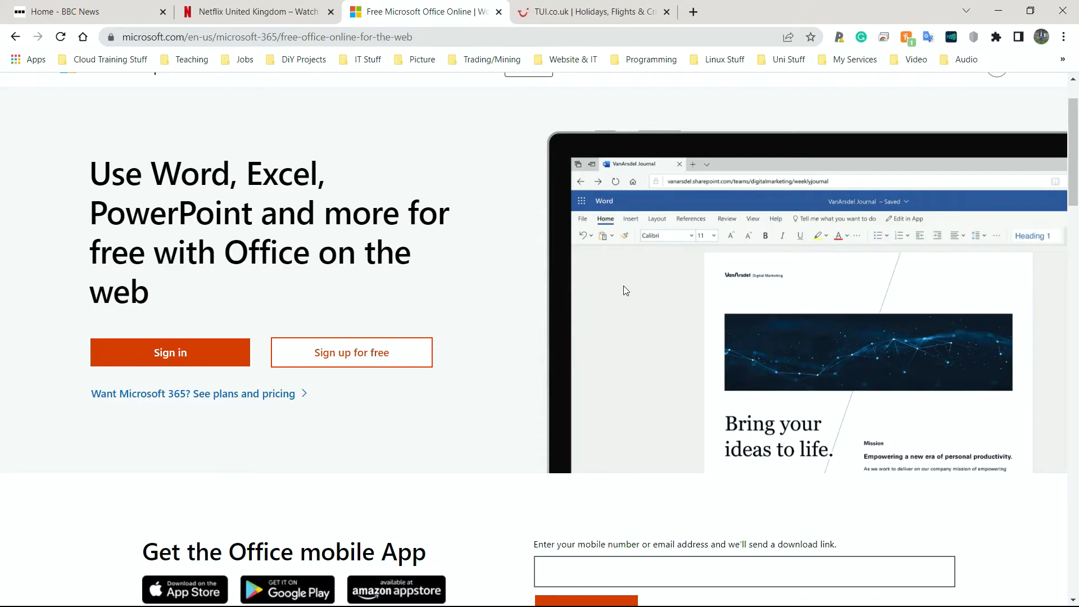
pyautogui.moveTo(784, 252)
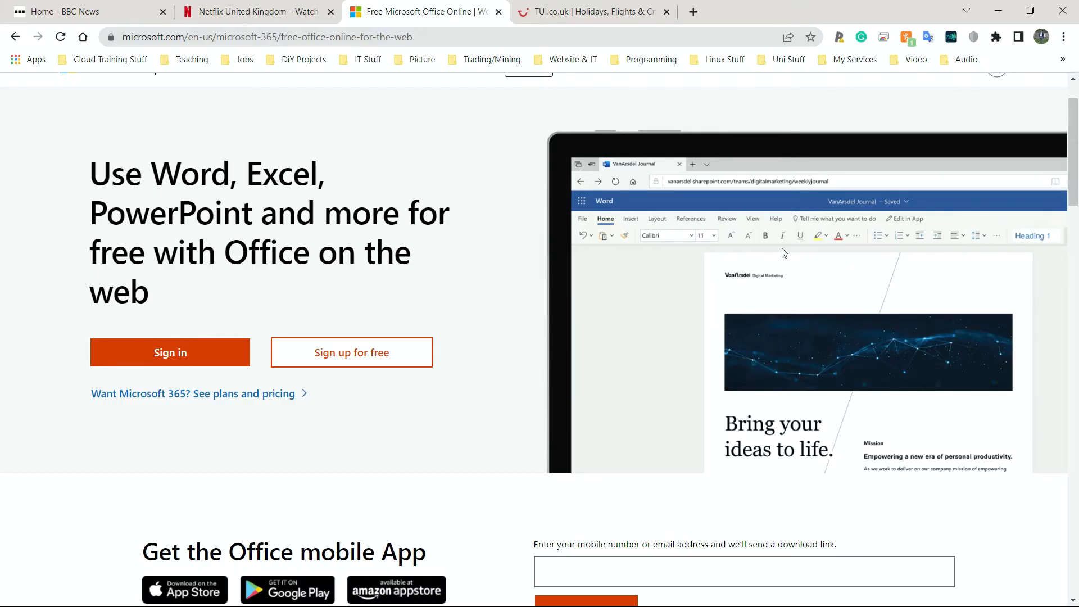
pyautogui.moveTo(715, 307)
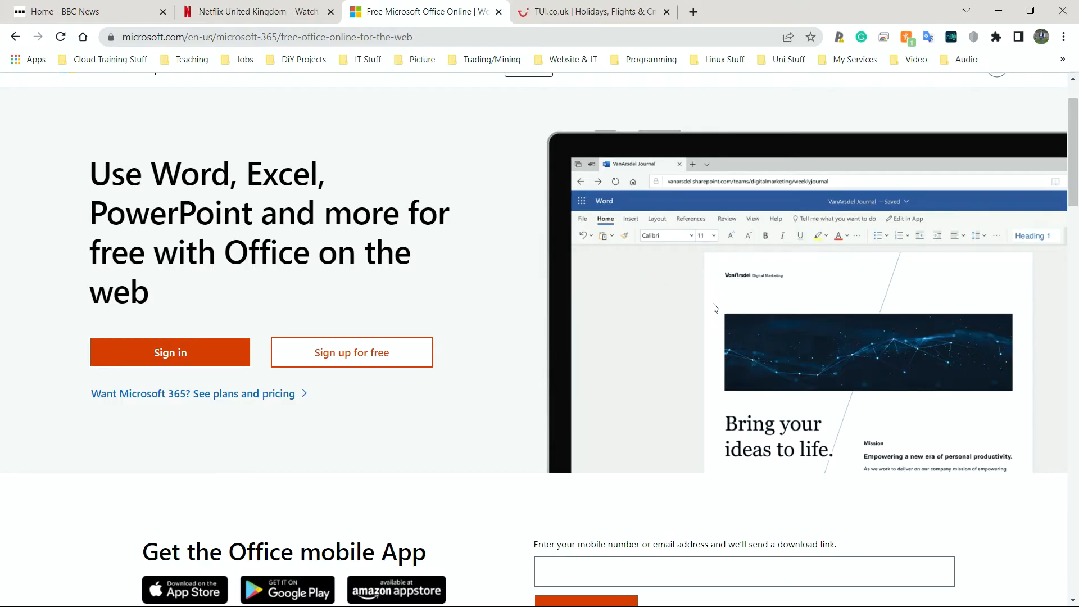
pyautogui.moveTo(389, 135)
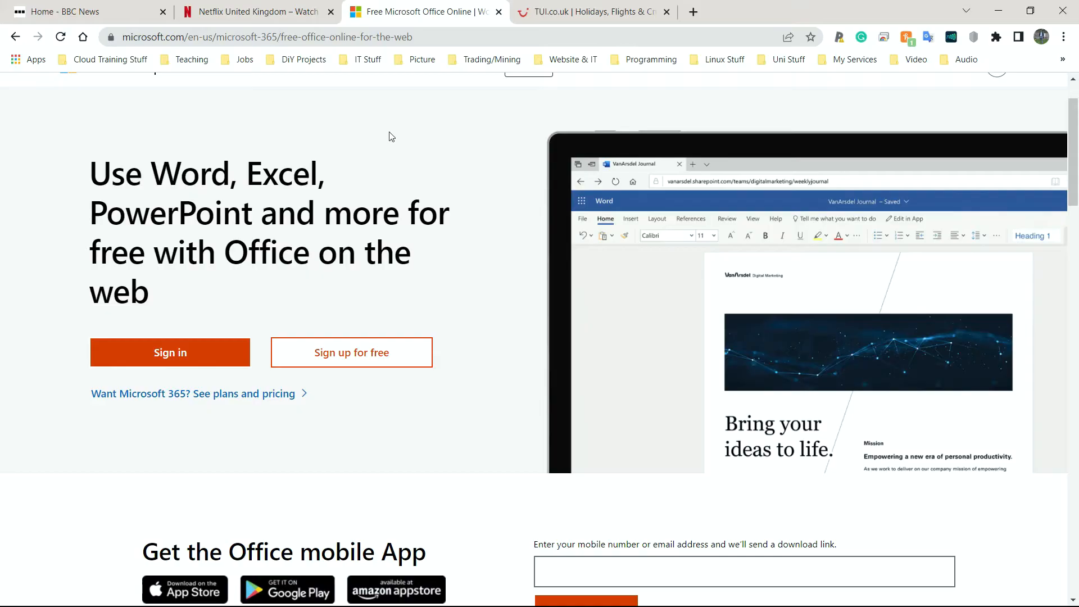
pyautogui.moveTo(363, 134)
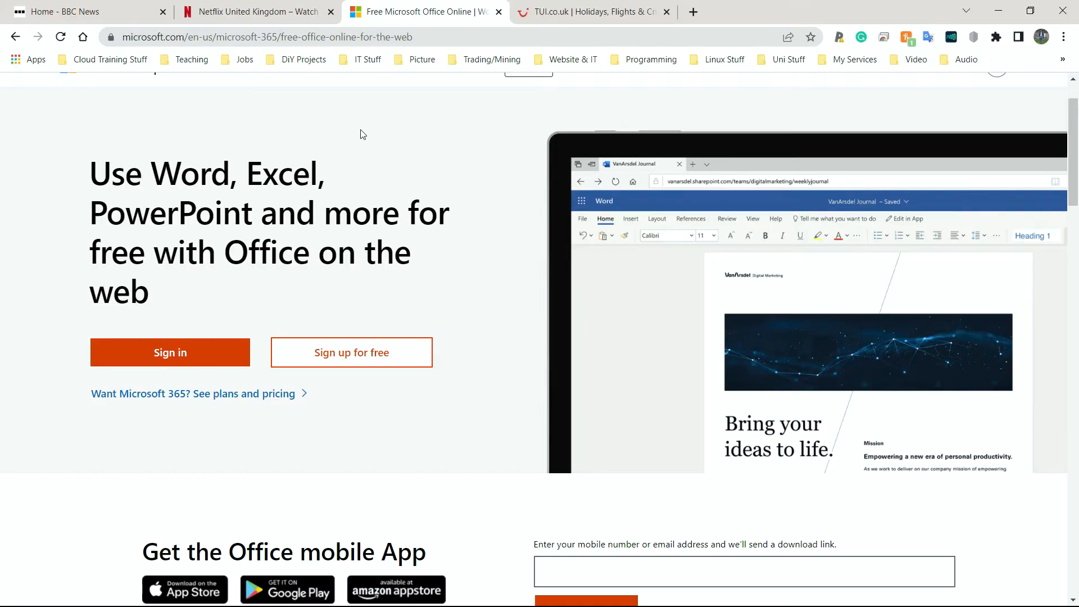
pyautogui.moveTo(350, 122)
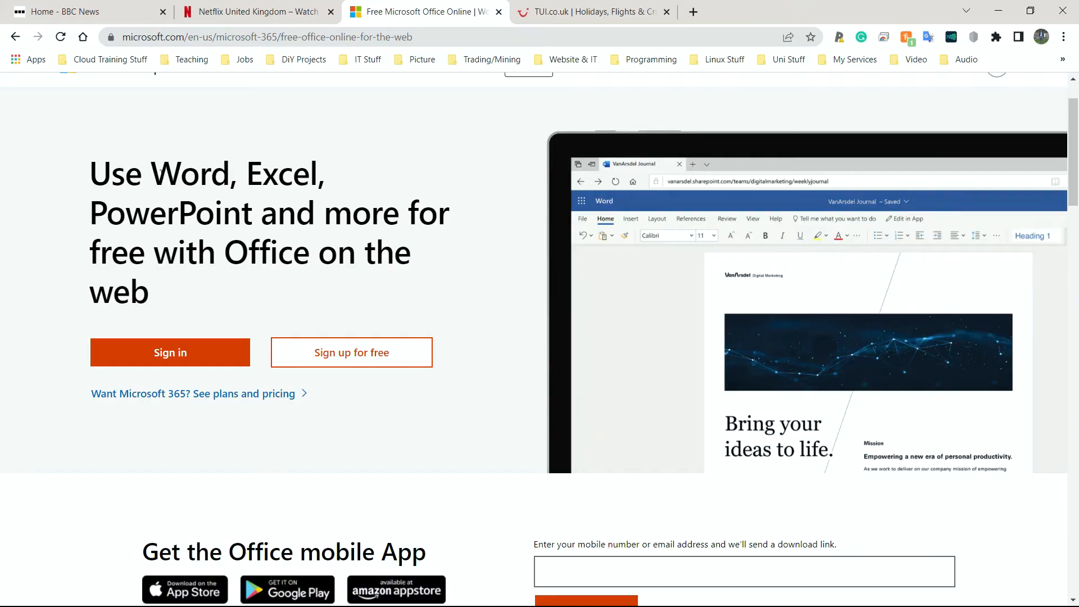
pyautogui.moveTo(83, 160)
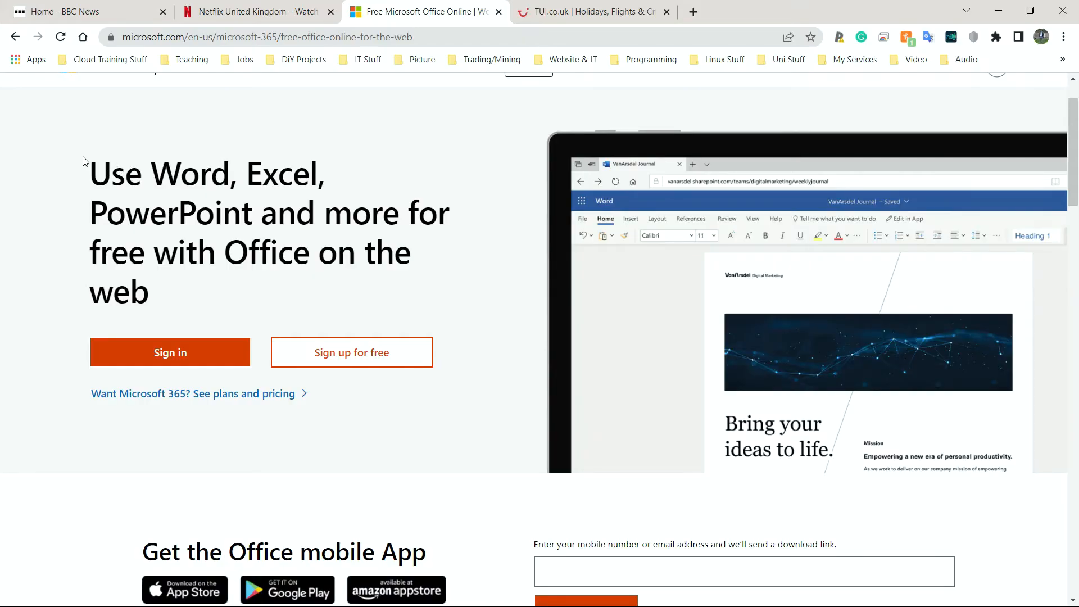
pyautogui.moveTo(85, 156)
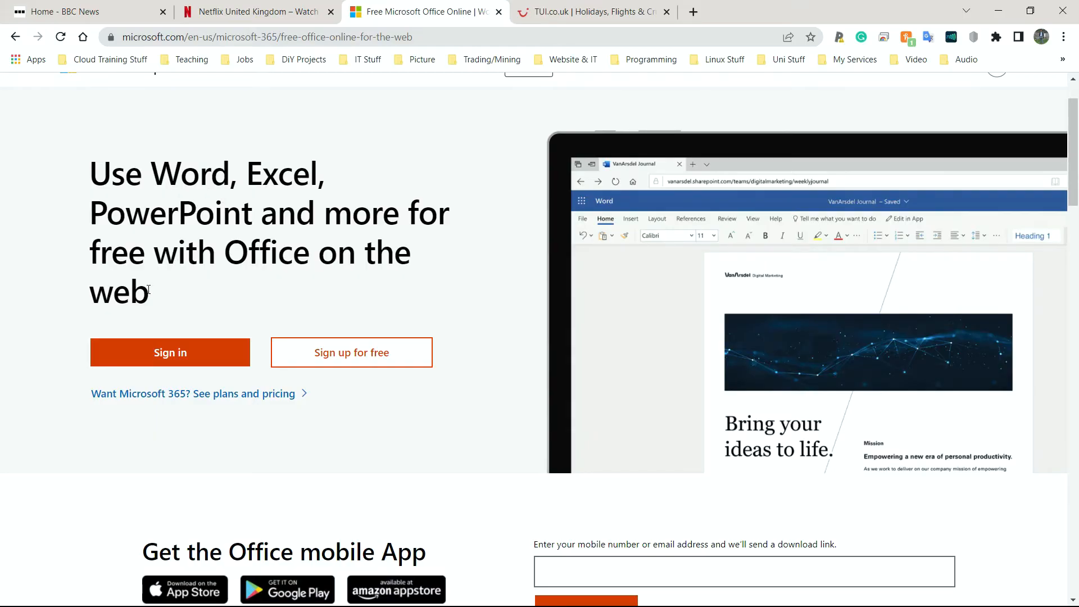
pyautogui.moveTo(150, 290)
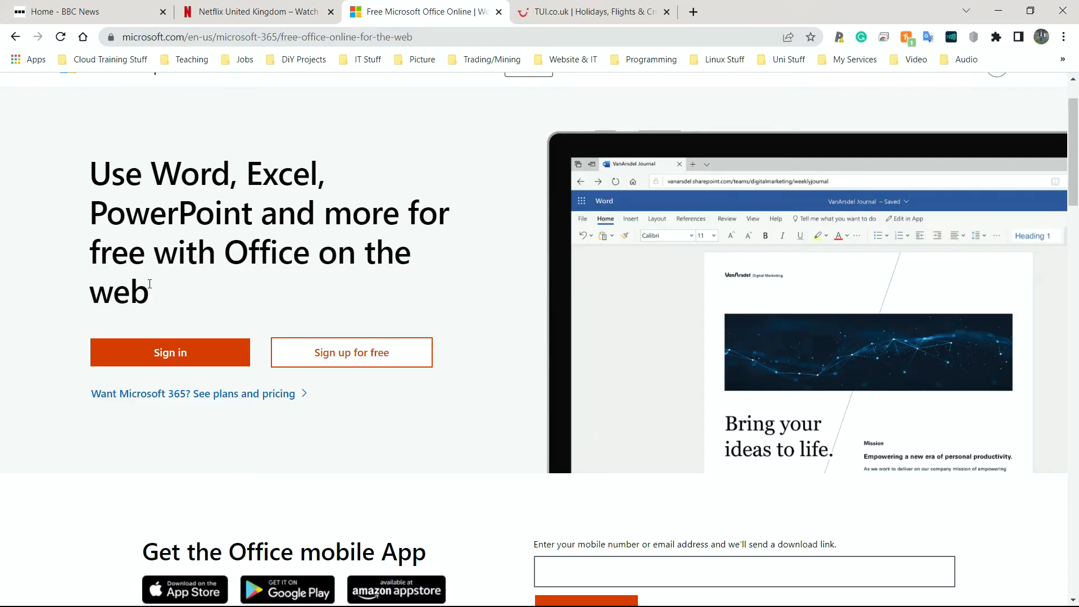
pyautogui.moveTo(147, 279)
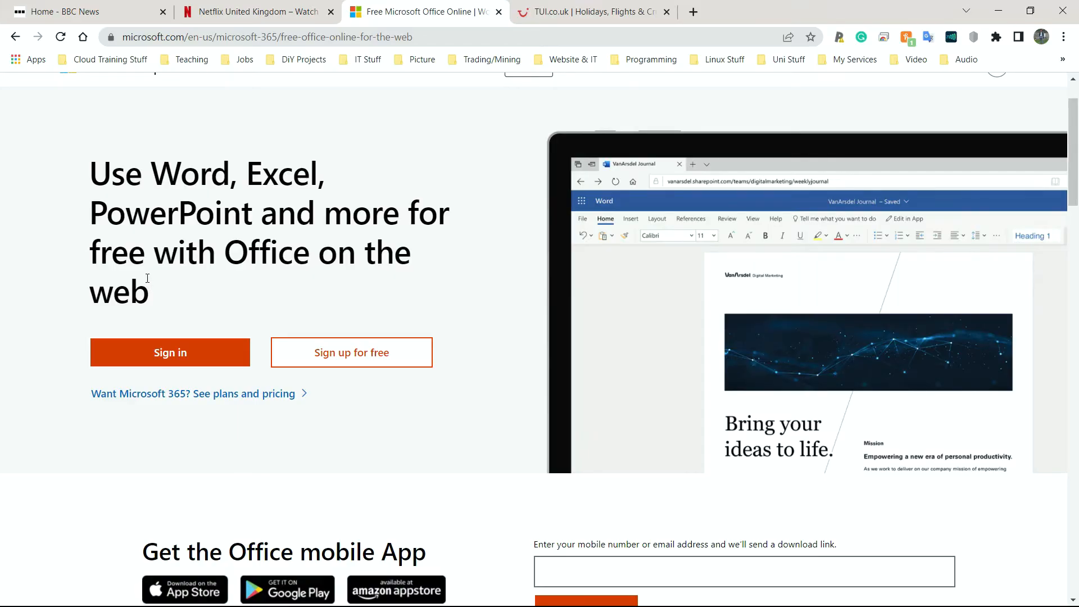